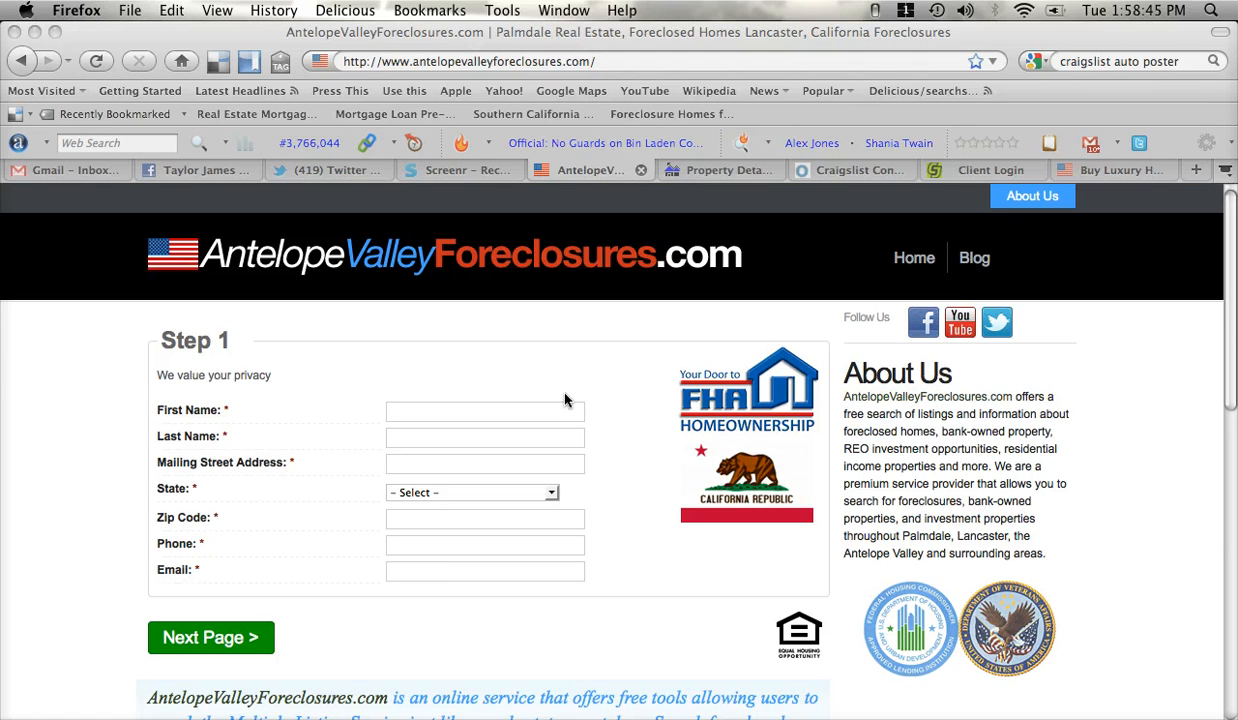
{"action": "mouse_move", "coordinate": [148, 317]}
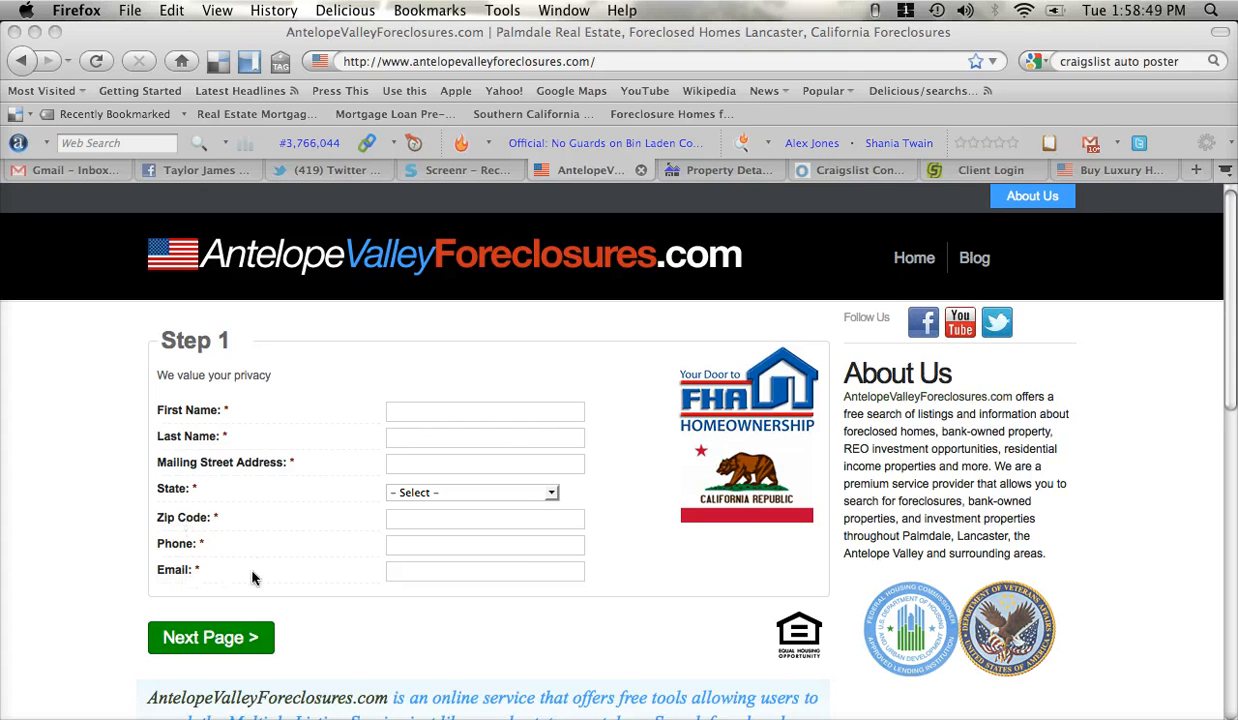
{"action": "mouse_move", "coordinate": [594, 497]}
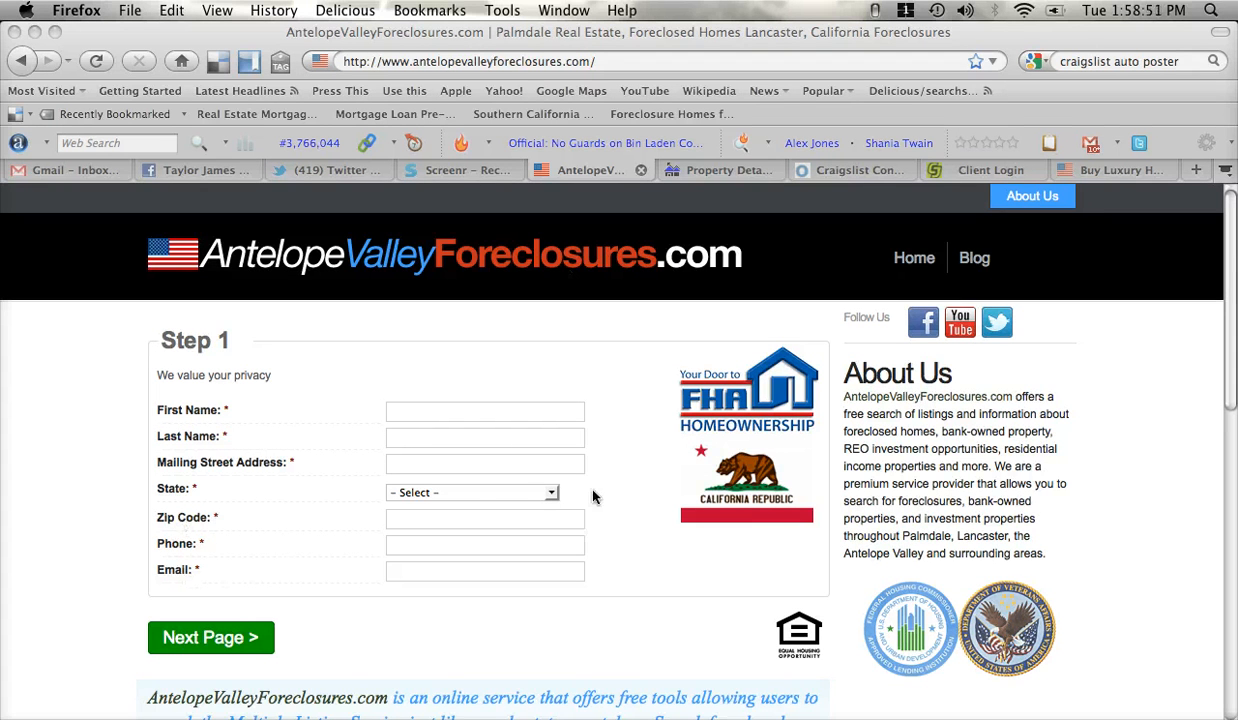
{"action": "mouse_move", "coordinate": [447, 313]}
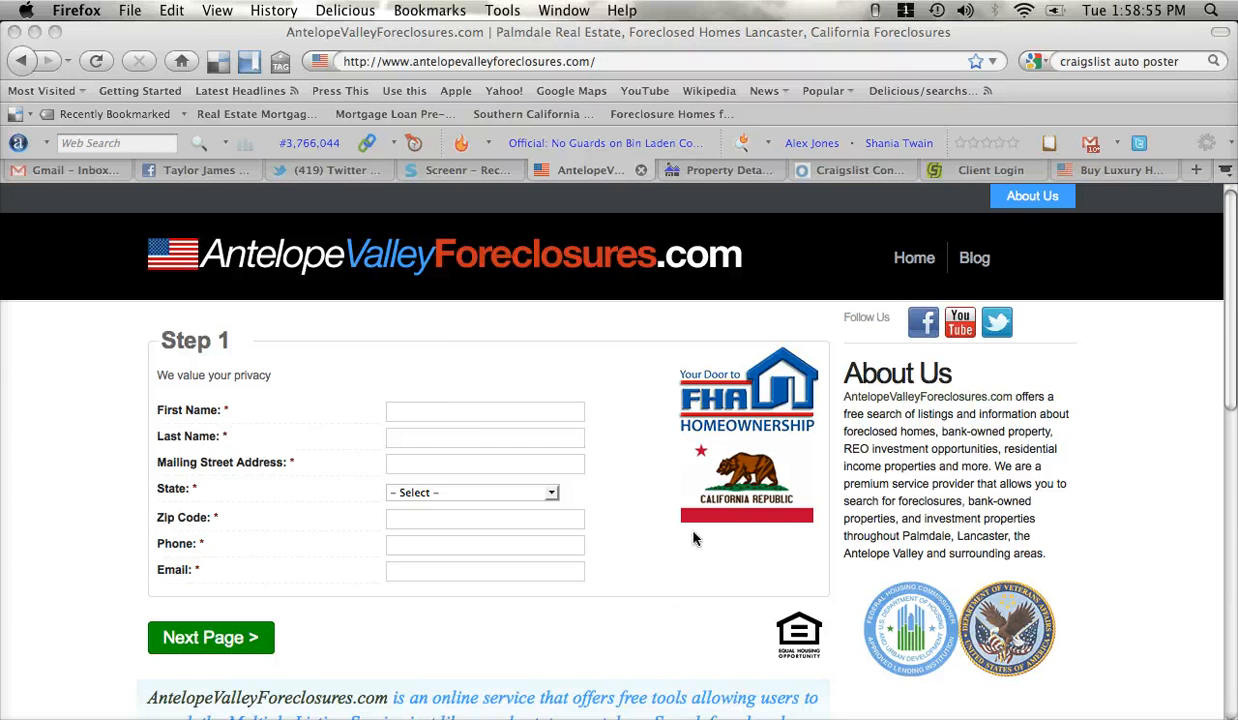
{"action": "mouse_move", "coordinate": [308, 399]}
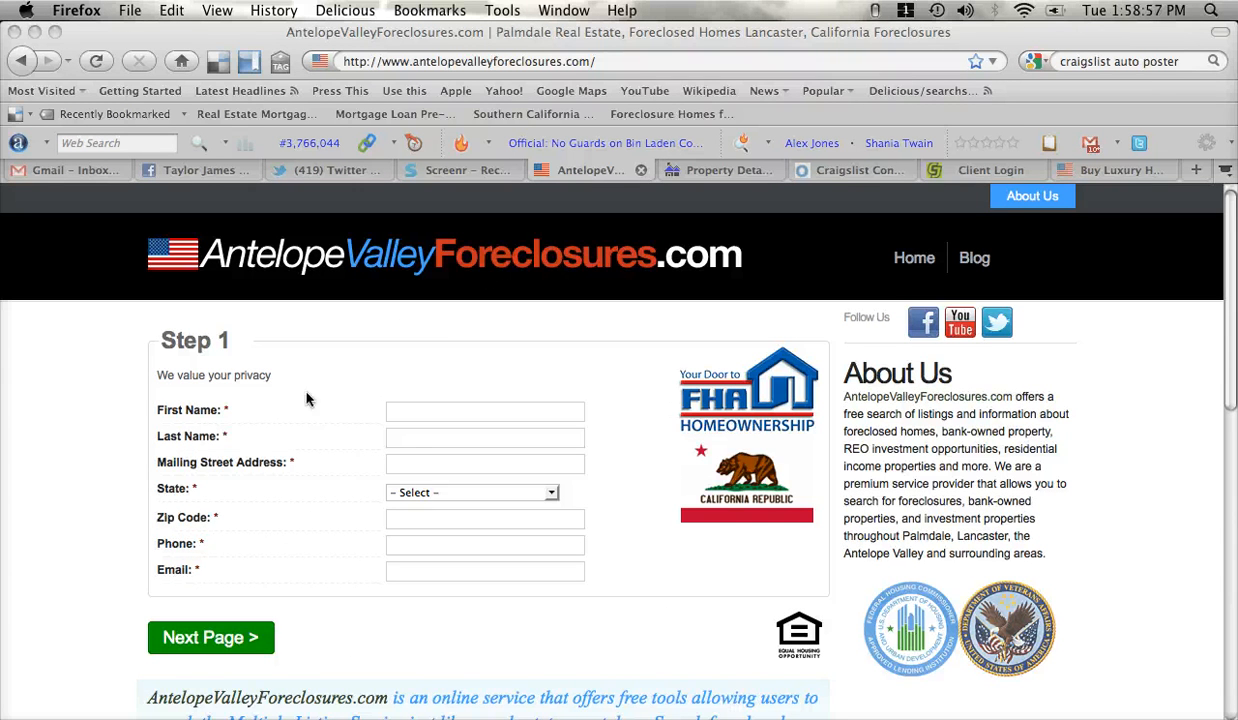
{"action": "mouse_move", "coordinate": [578, 315]}
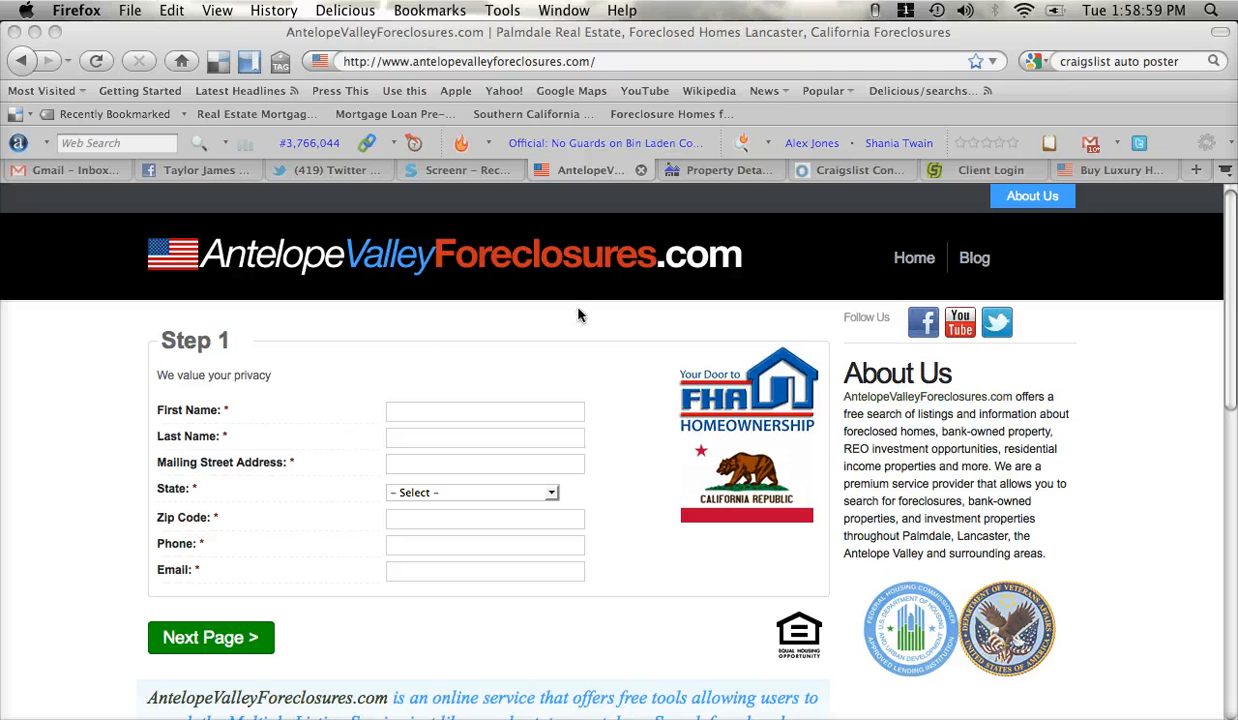
{"action": "mouse_move", "coordinate": [404, 656]}
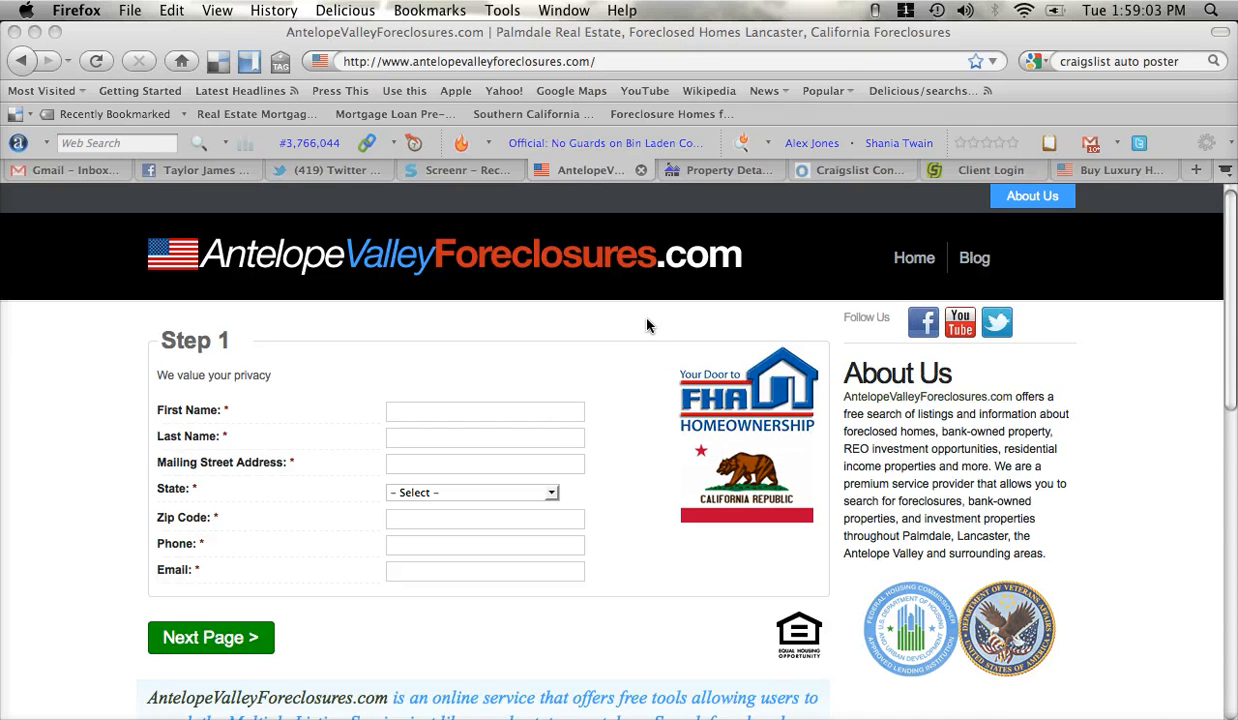
{"action": "mouse_move", "coordinate": [735, 168]}
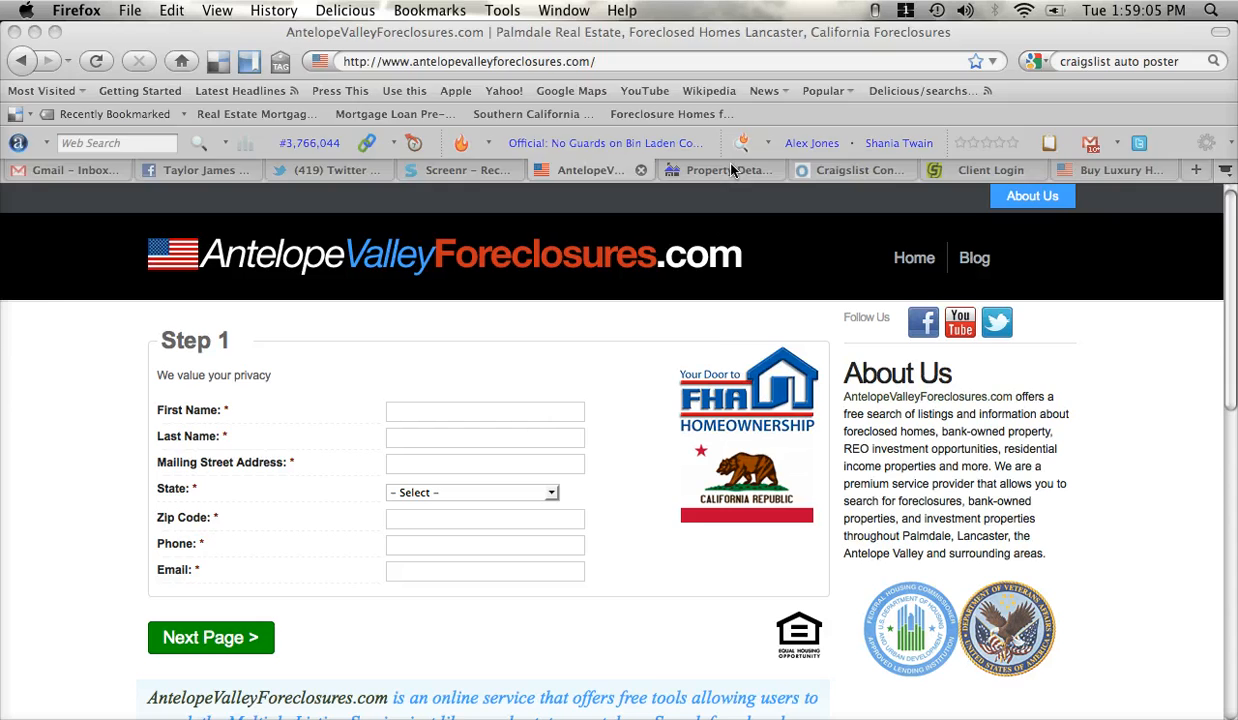
Switch to the Property Details tab and bring up the Quick Search form
{"action": "left_click", "coordinate": [710, 169]}
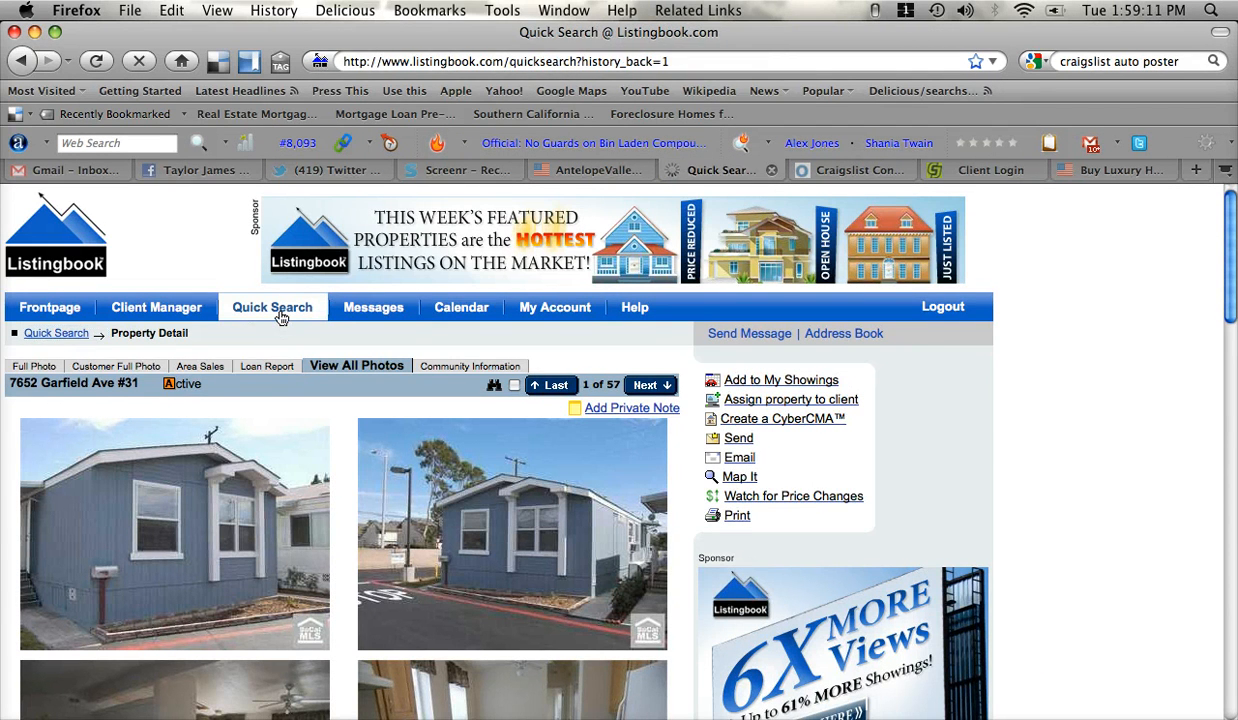
{"action": "left_click", "coordinate": [272, 307]}
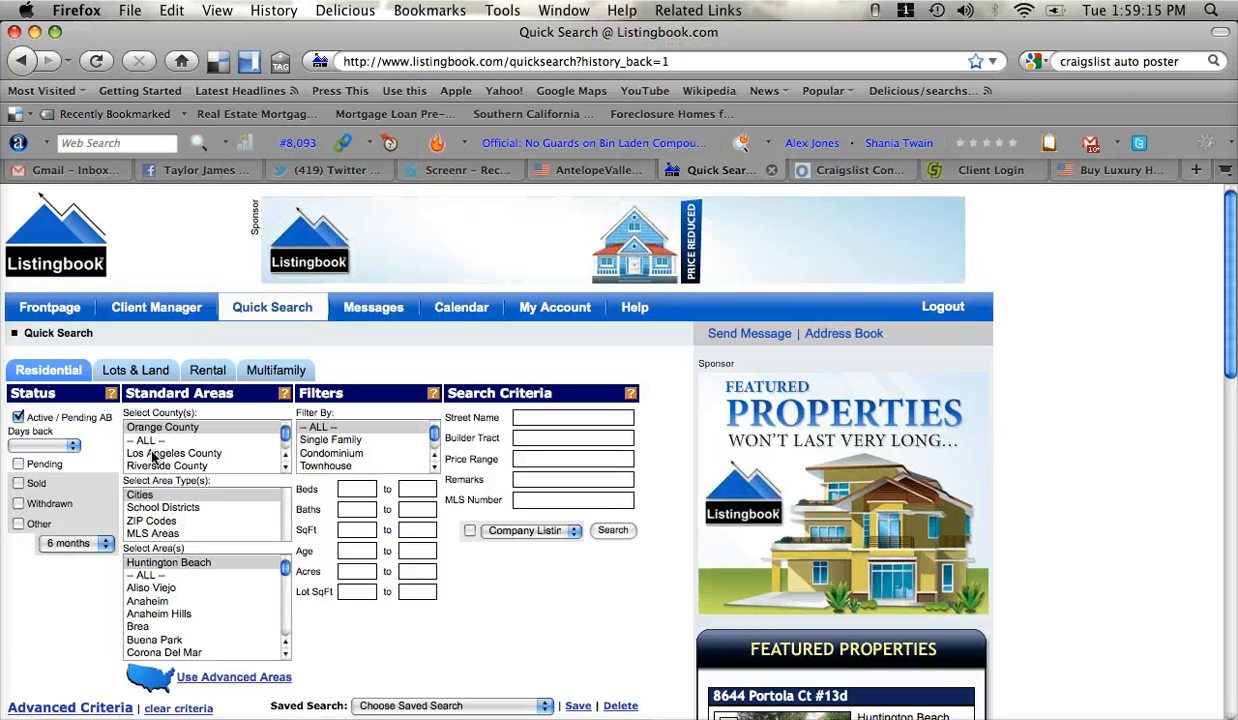
Choose Los Angeles County, area type Cities, and Antelope Acres in Standard Areas
{"action": "left_click", "coordinate": [174, 453]}
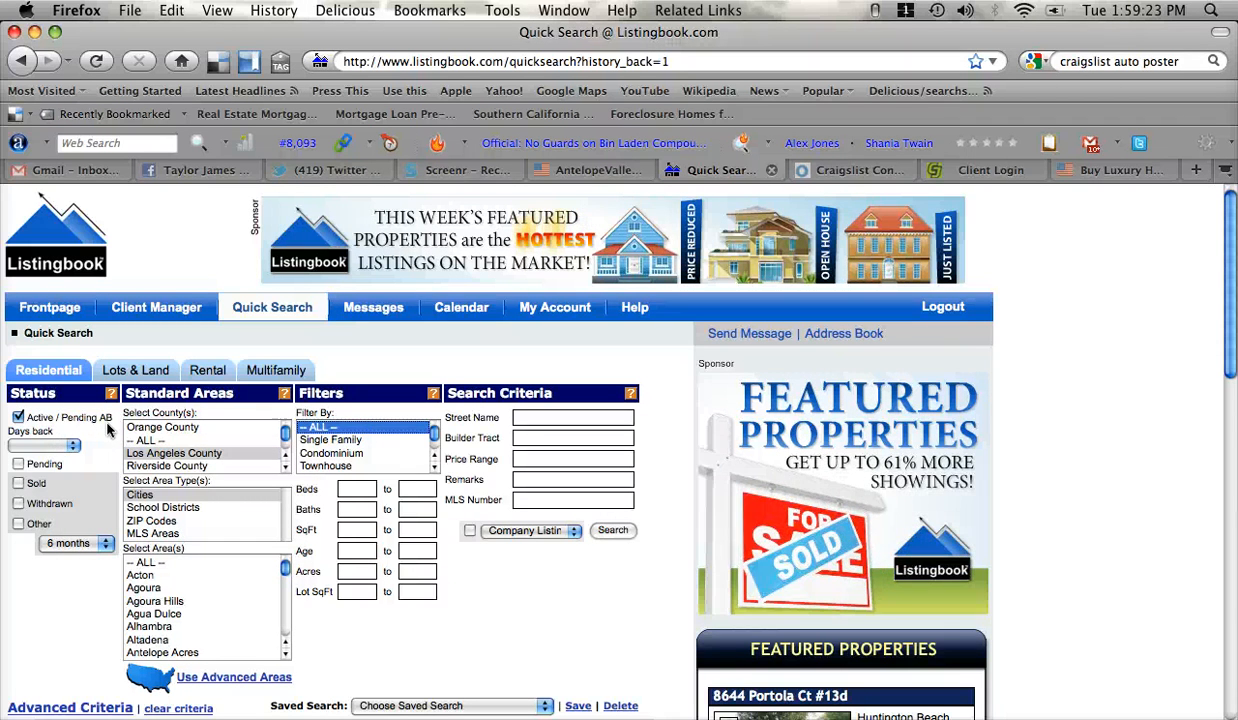
{"action": "mouse_move", "coordinate": [163, 515]}
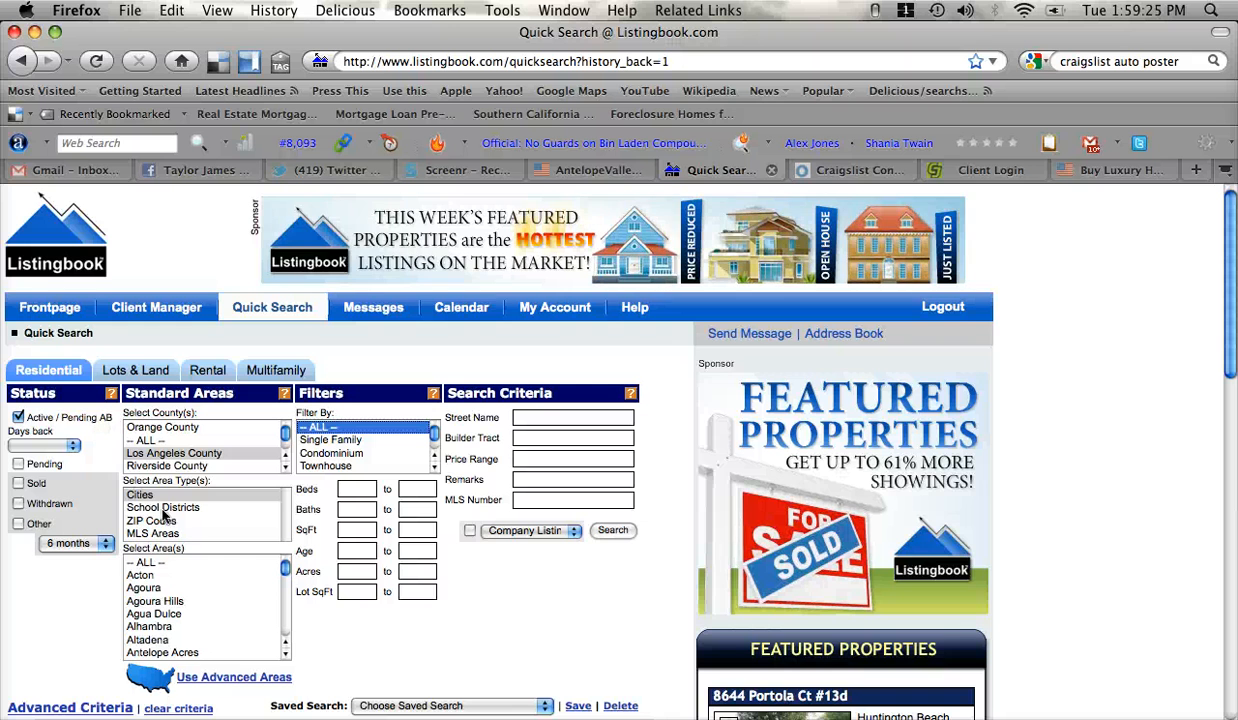
{"action": "left_click", "coordinate": [140, 494]}
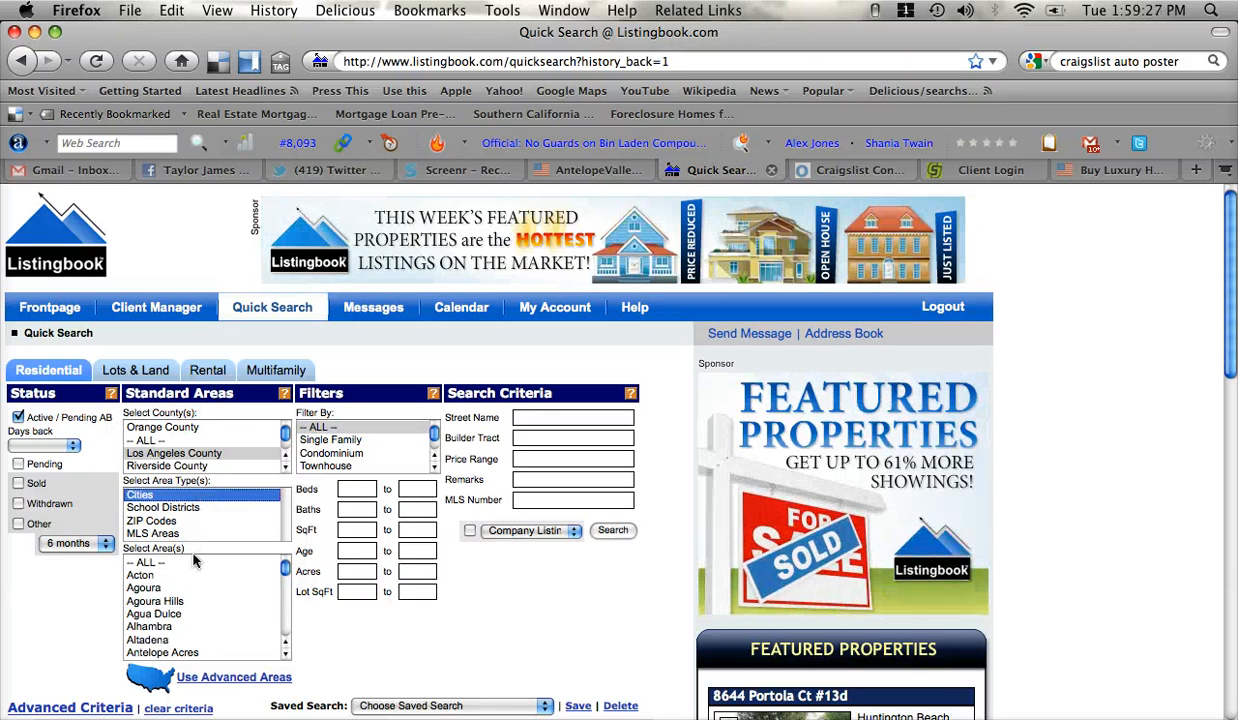
{"action": "left_click", "coordinate": [162, 581]}
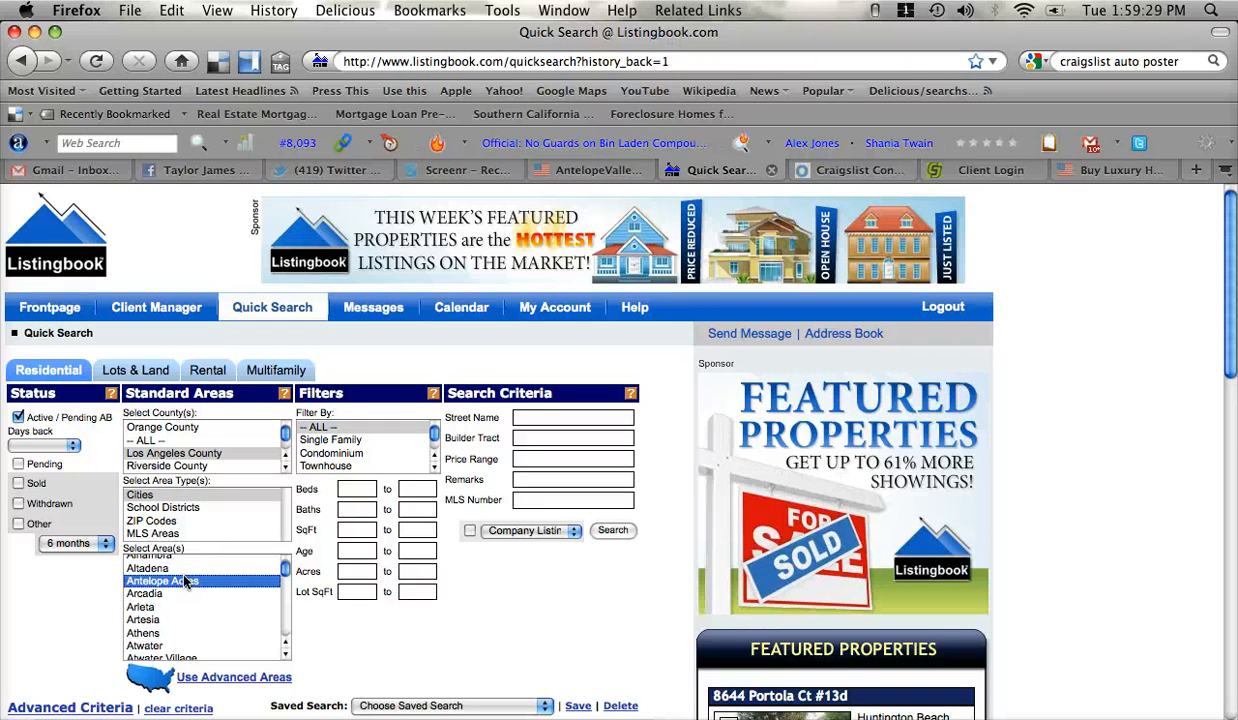
{"action": "mouse_move", "coordinate": [378, 597]}
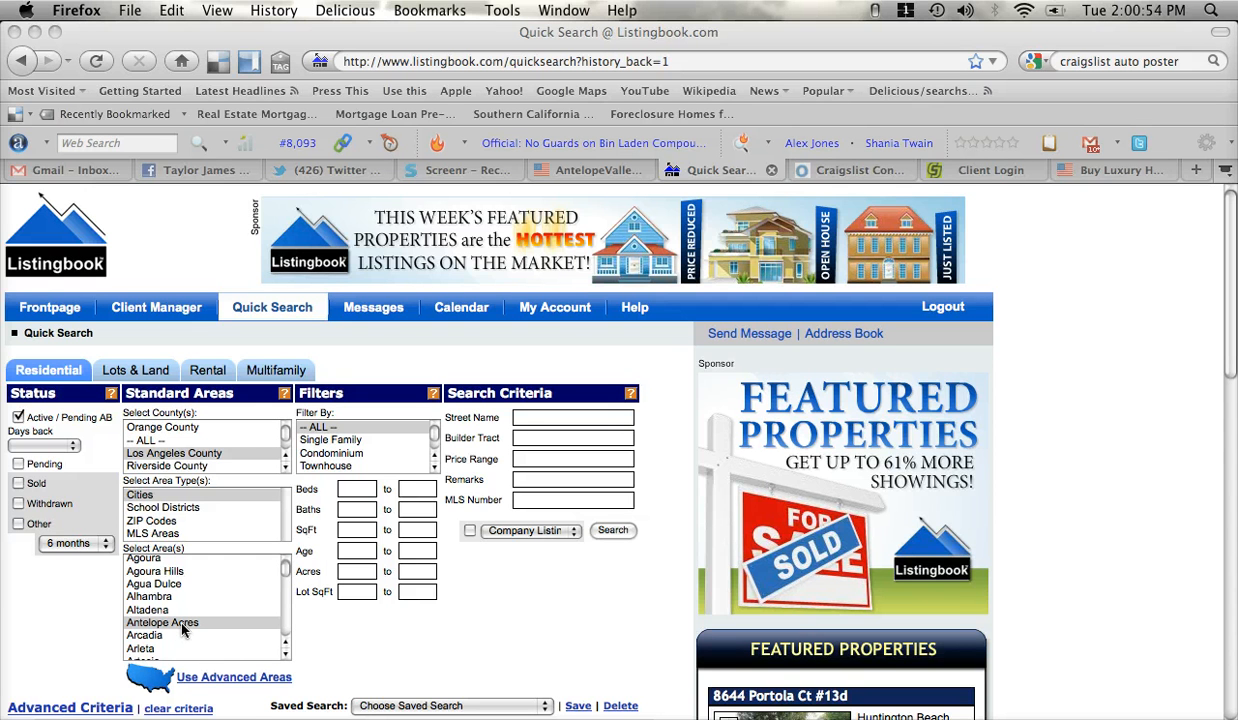
{"action": "mouse_move", "coordinate": [185, 588]}
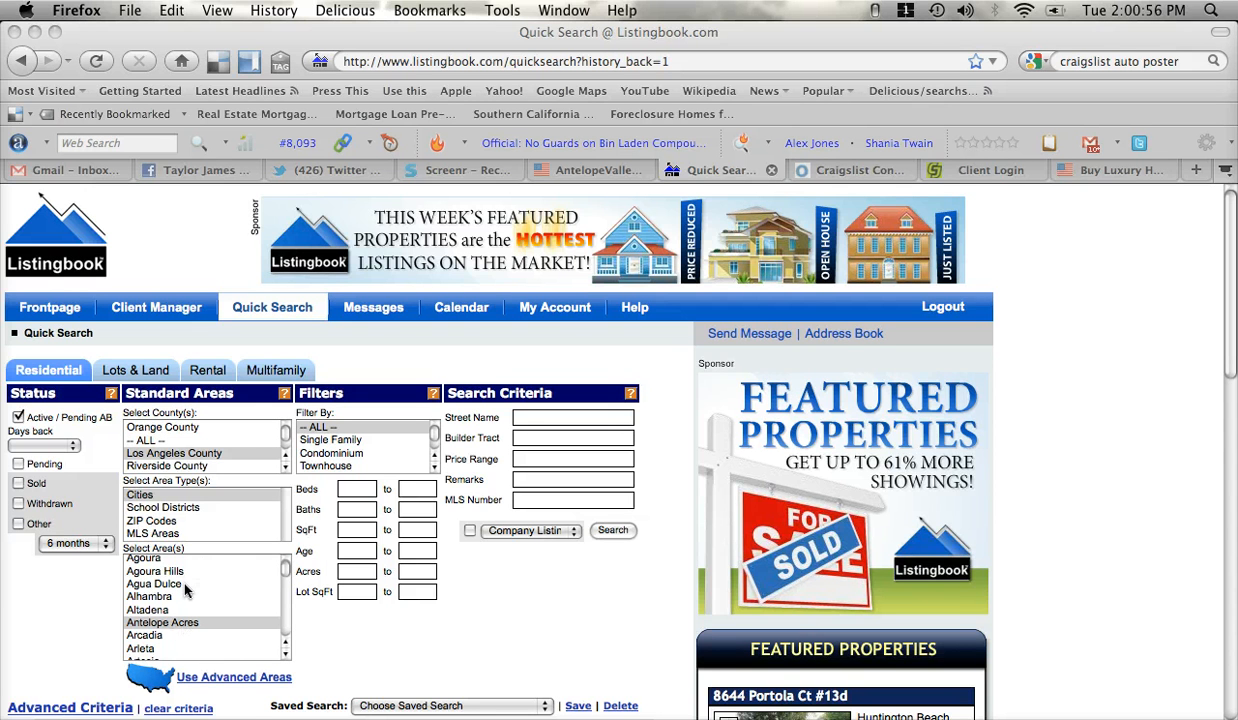
{"action": "mouse_move", "coordinate": [330, 632]}
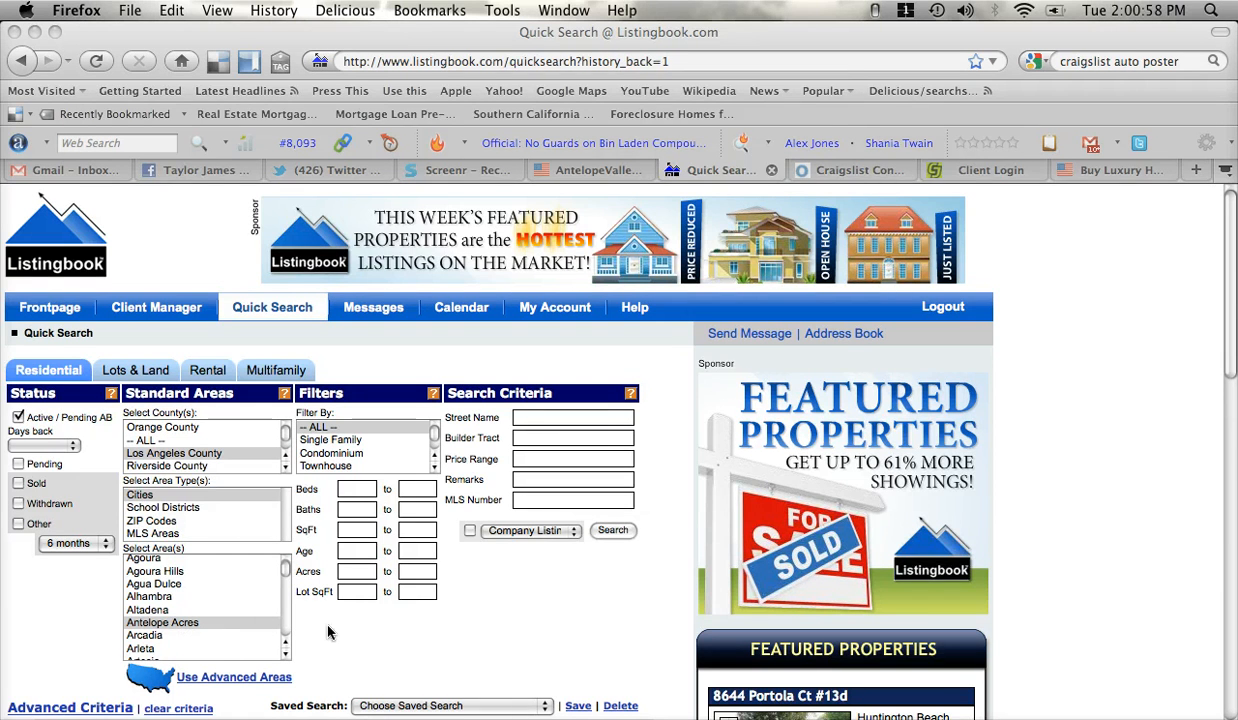
Add Lancaster and Palmdale to the selected cities in the Select Area(s) list
{"action": "left_click", "coordinate": [162, 622]}
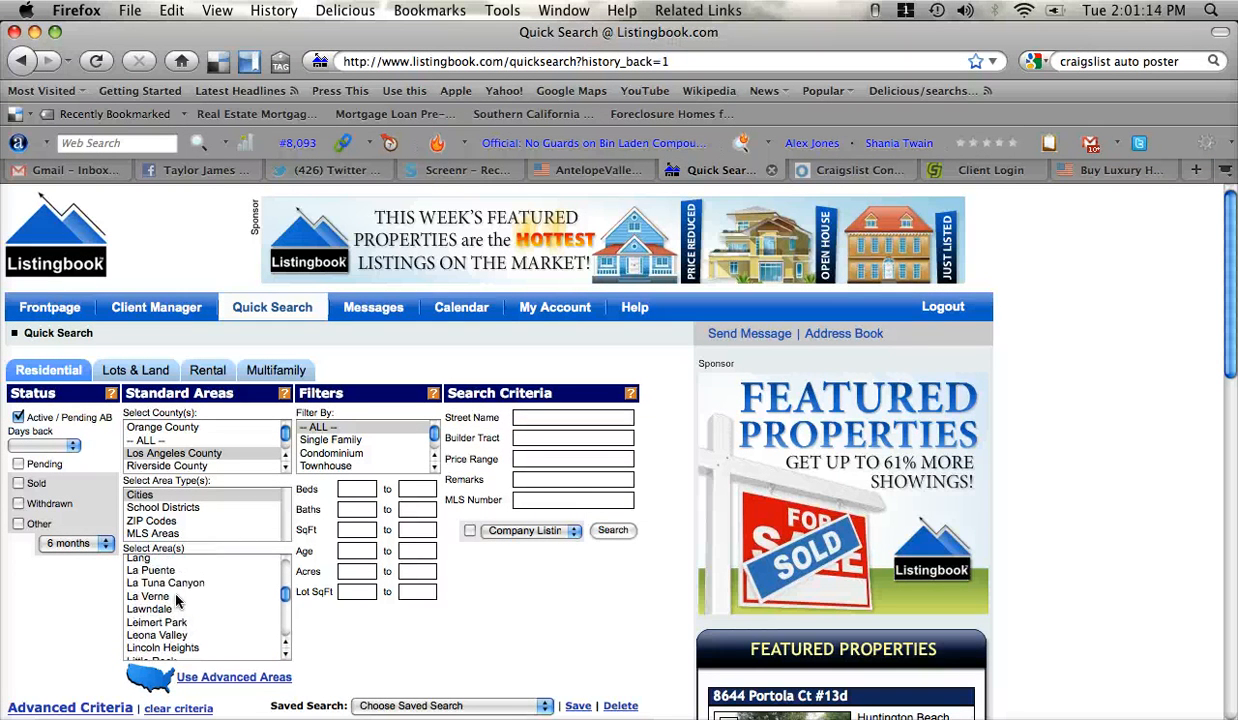
{"action": "scroll", "scroll_direction": "up", "scroll_amount": 3}
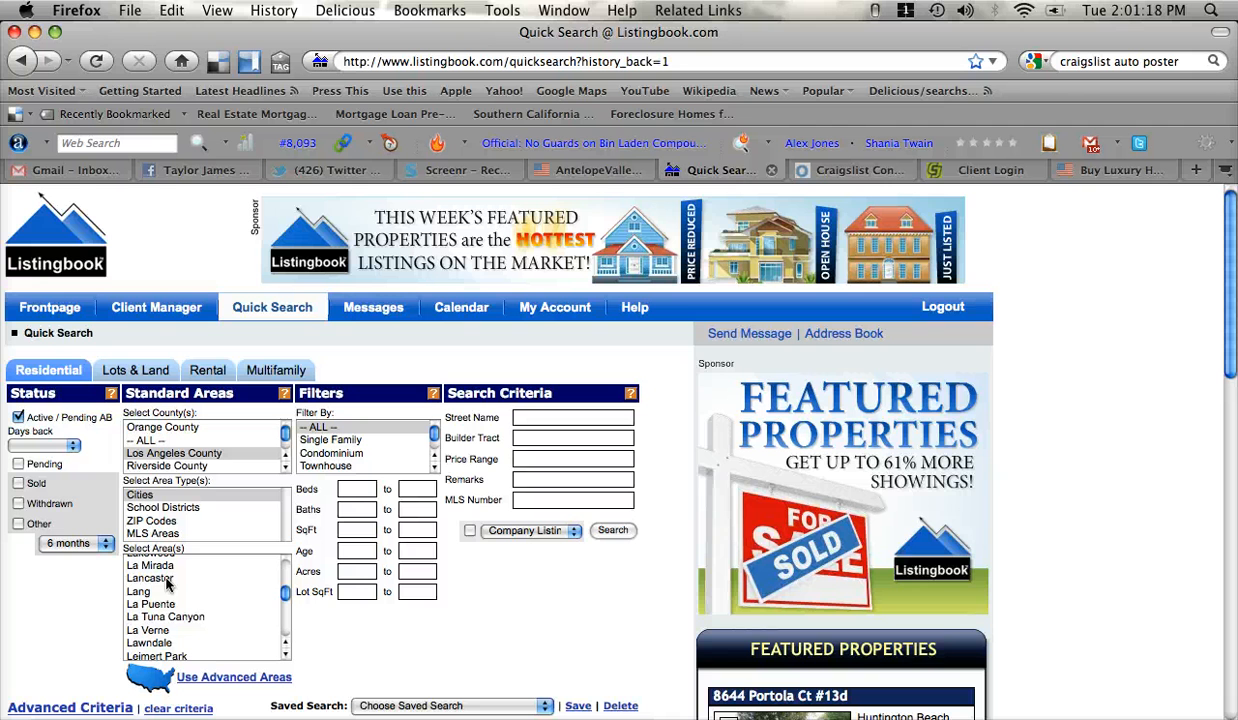
{"action": "left_click", "coordinate": [150, 560]}
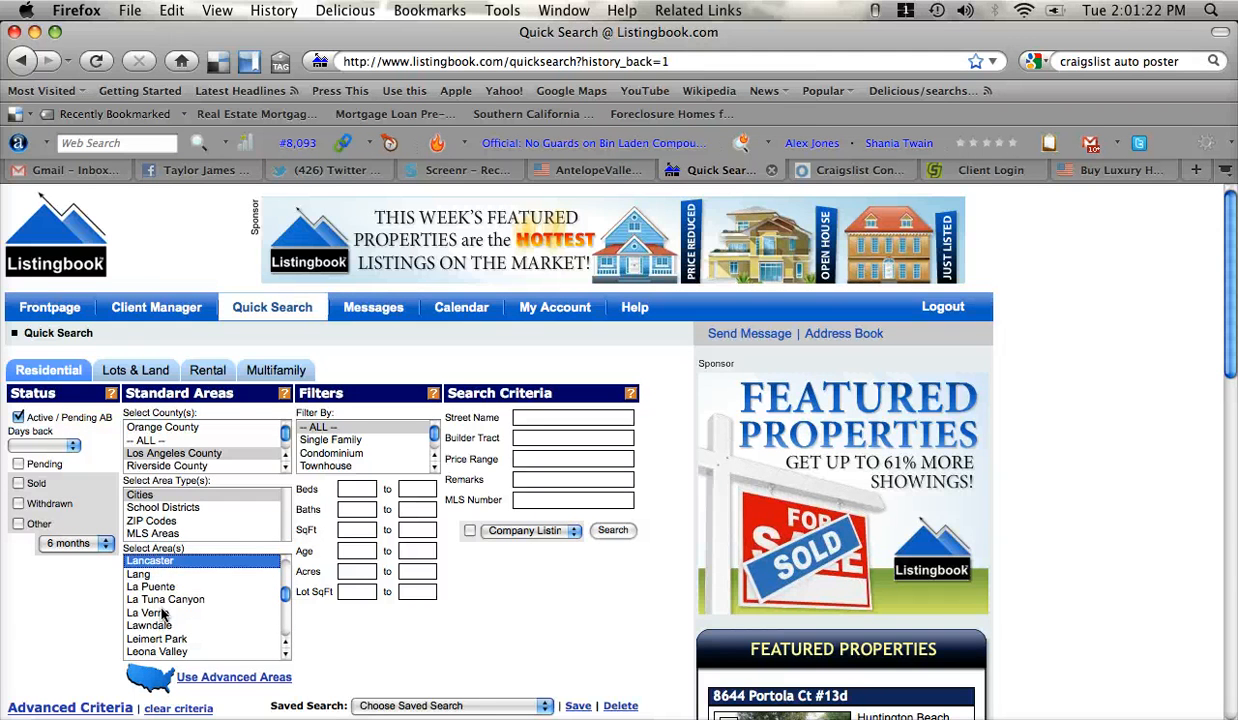
{"action": "scroll", "scroll_direction": "down", "scroll_amount": 3}
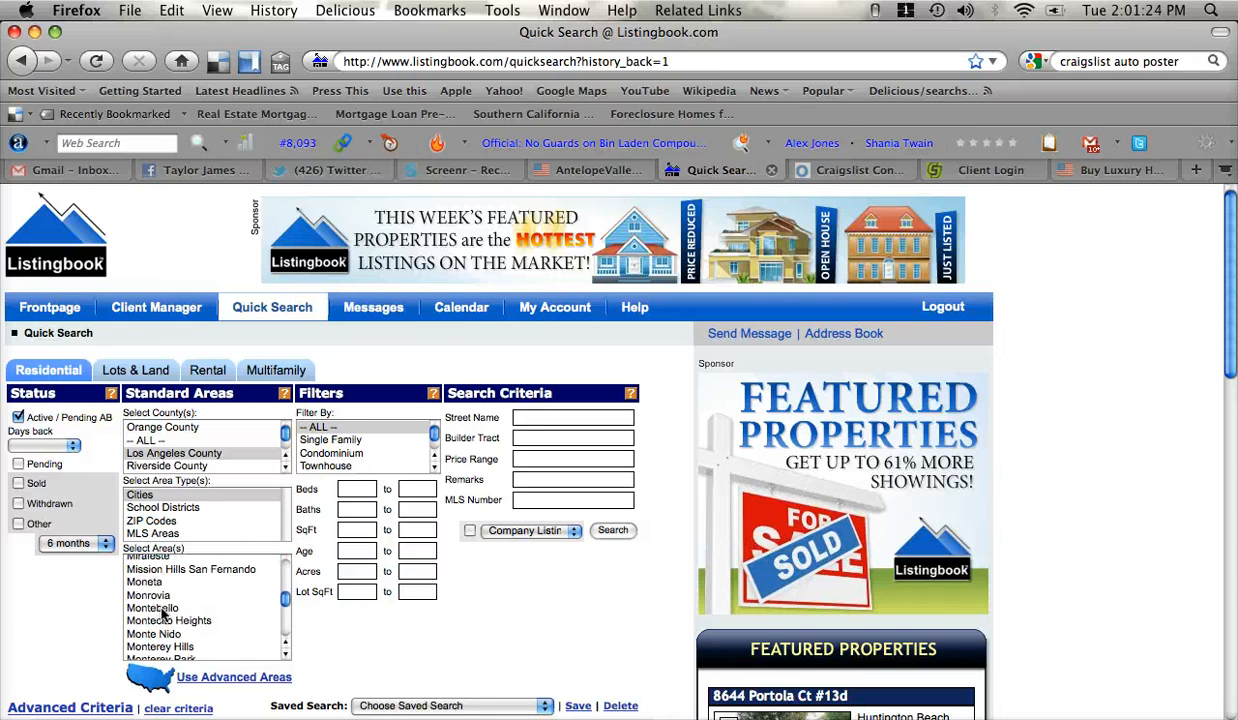
{"action": "scroll", "scroll_direction": "down", "scroll_amount": 3}
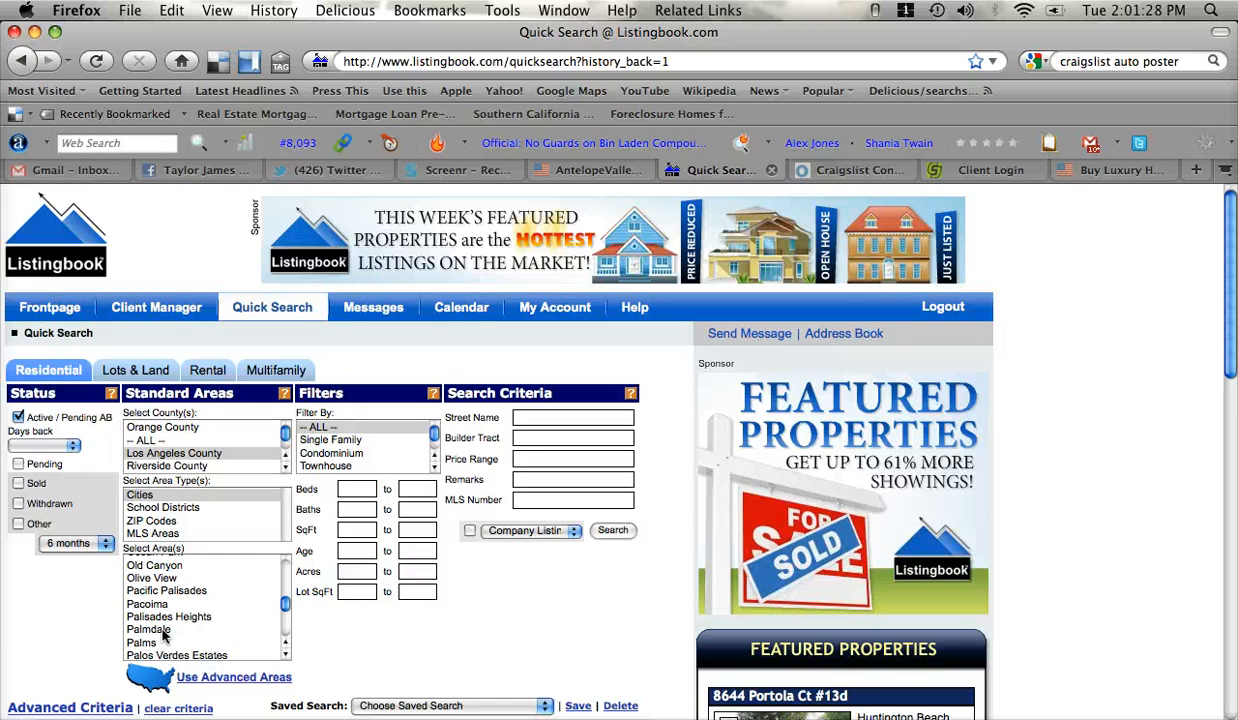
{"action": "left_click", "coordinate": [148, 629]}
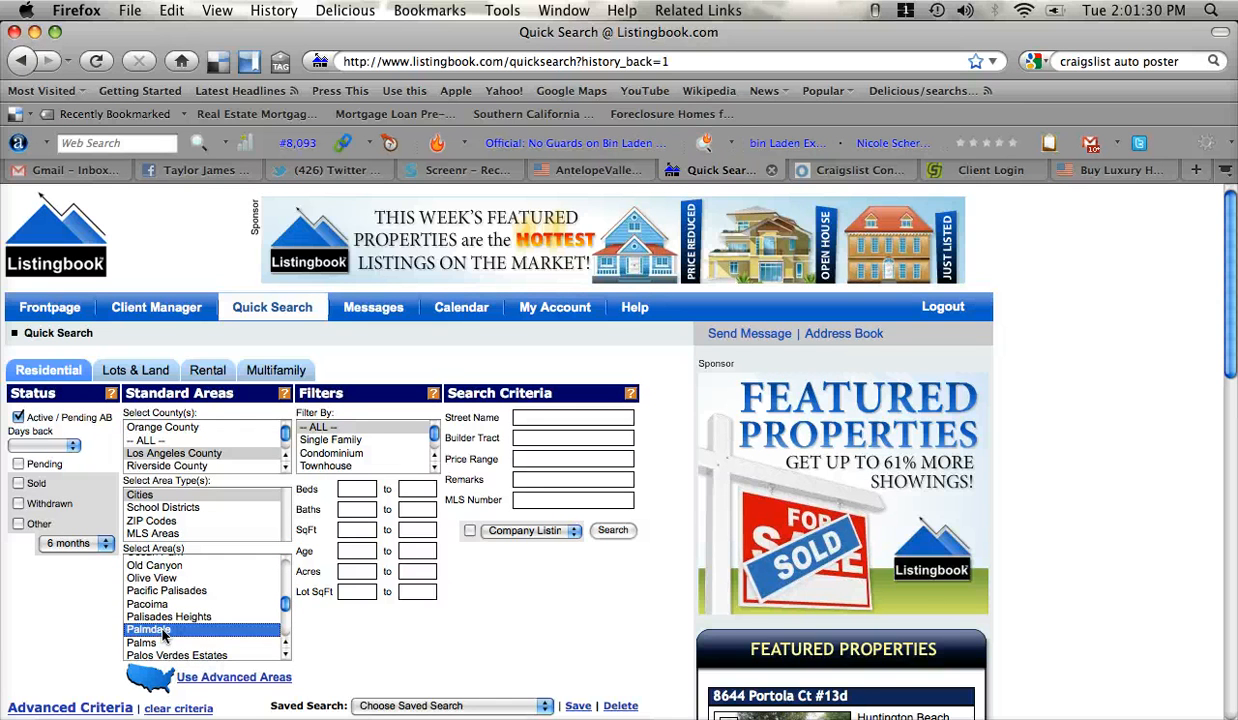
{"action": "scroll", "scroll_direction": "up", "scroll_amount": 3}
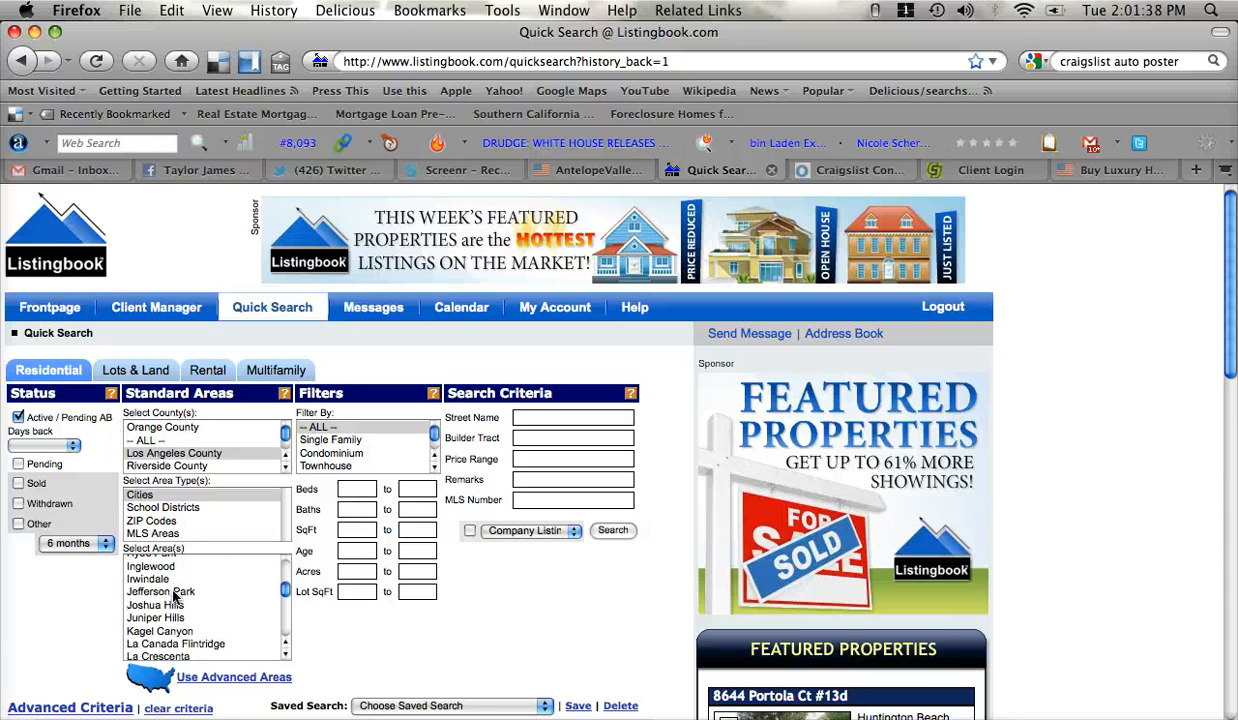
Scroll back to the top of the area list and reselect Antelope Acres
{"action": "scroll", "scroll_direction": "up", "scroll_amount": 3}
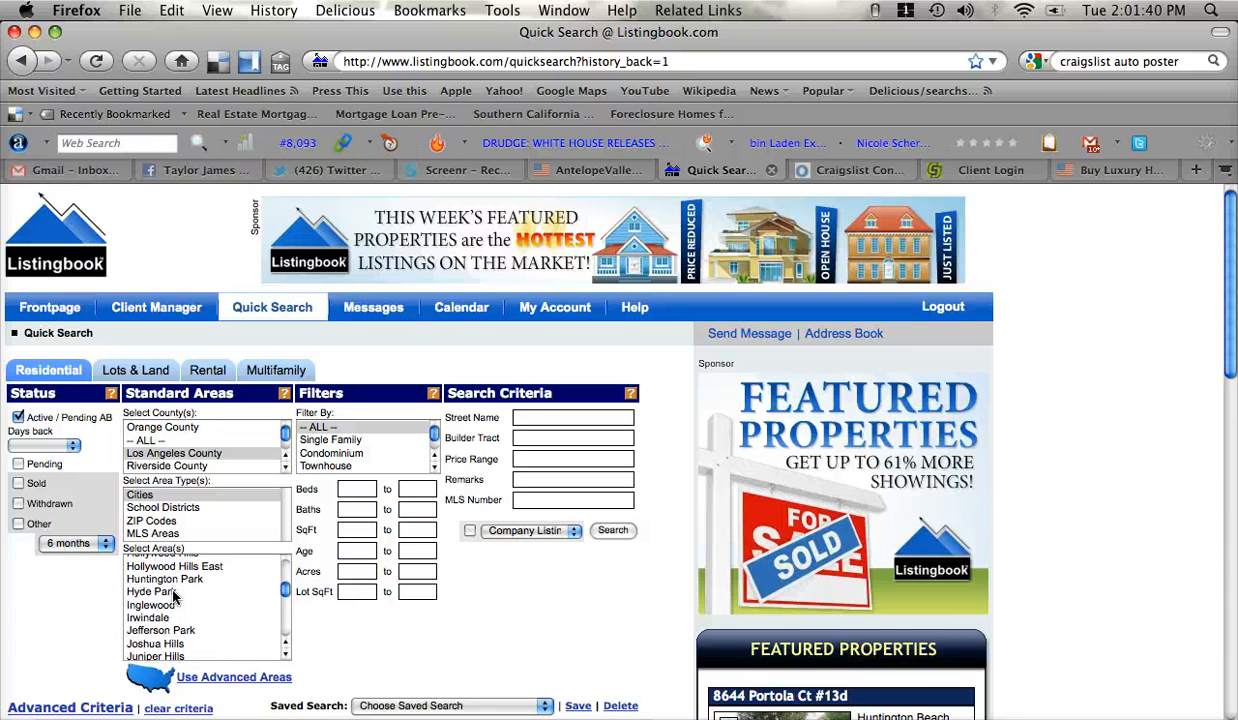
{"action": "scroll", "scroll_direction": "up", "scroll_amount": 3}
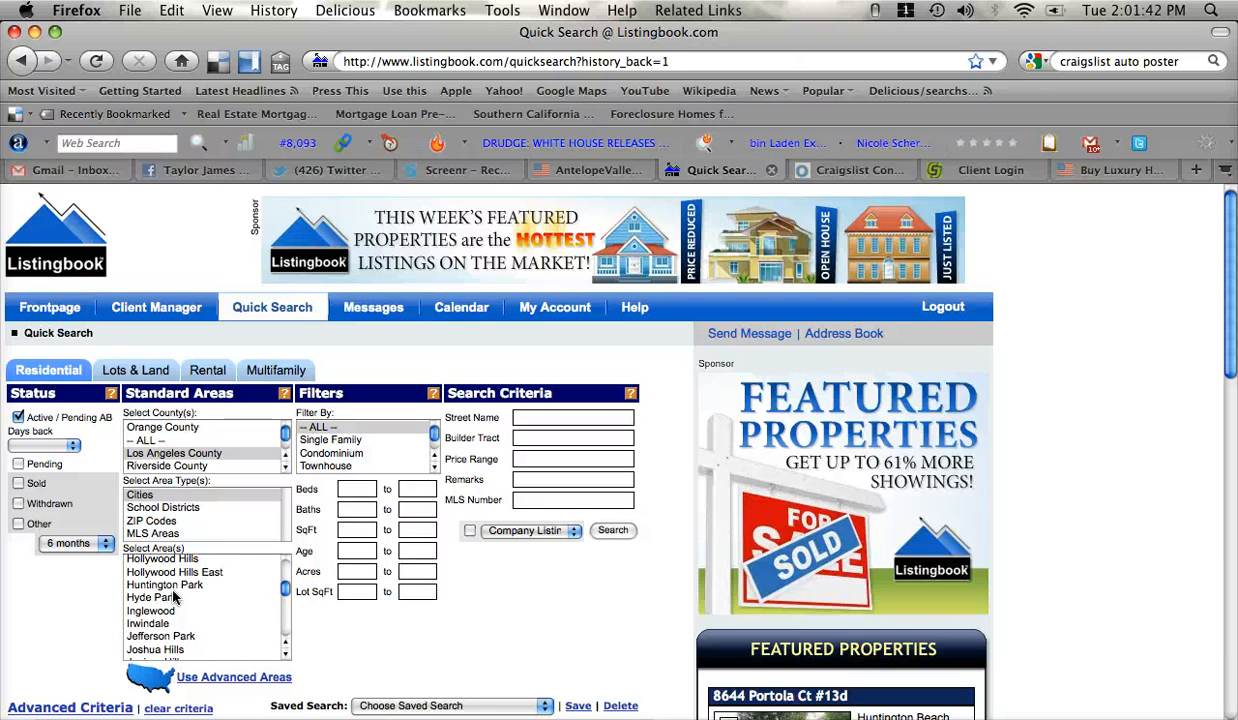
{"action": "scroll", "scroll_direction": "up", "scroll_amount": 3}
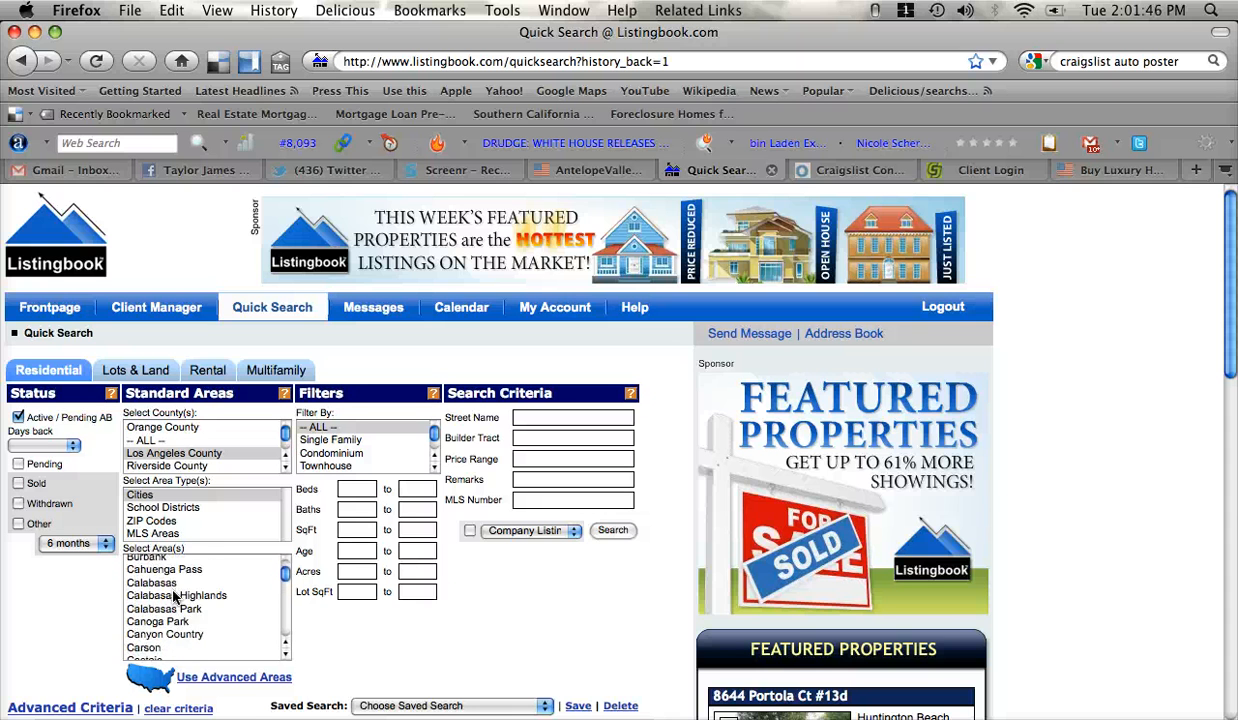
{"action": "scroll", "scroll_direction": "up", "scroll_amount": 3}
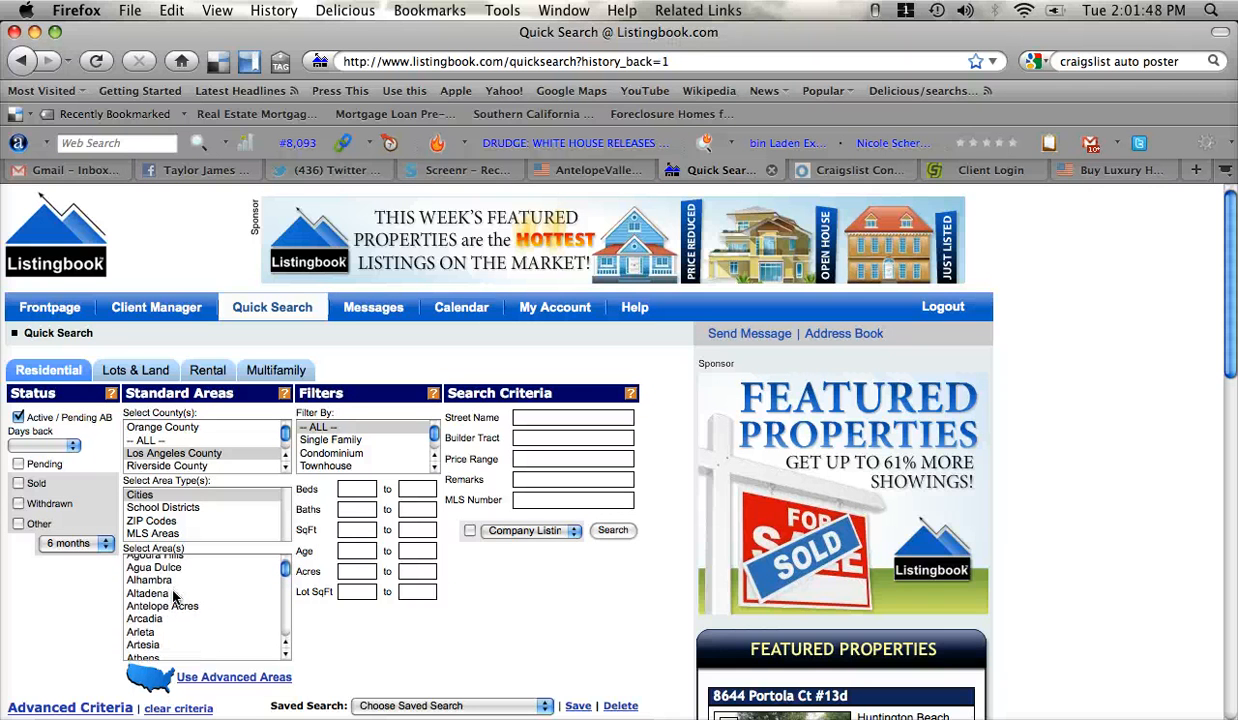
{"action": "left_click", "coordinate": [163, 602]}
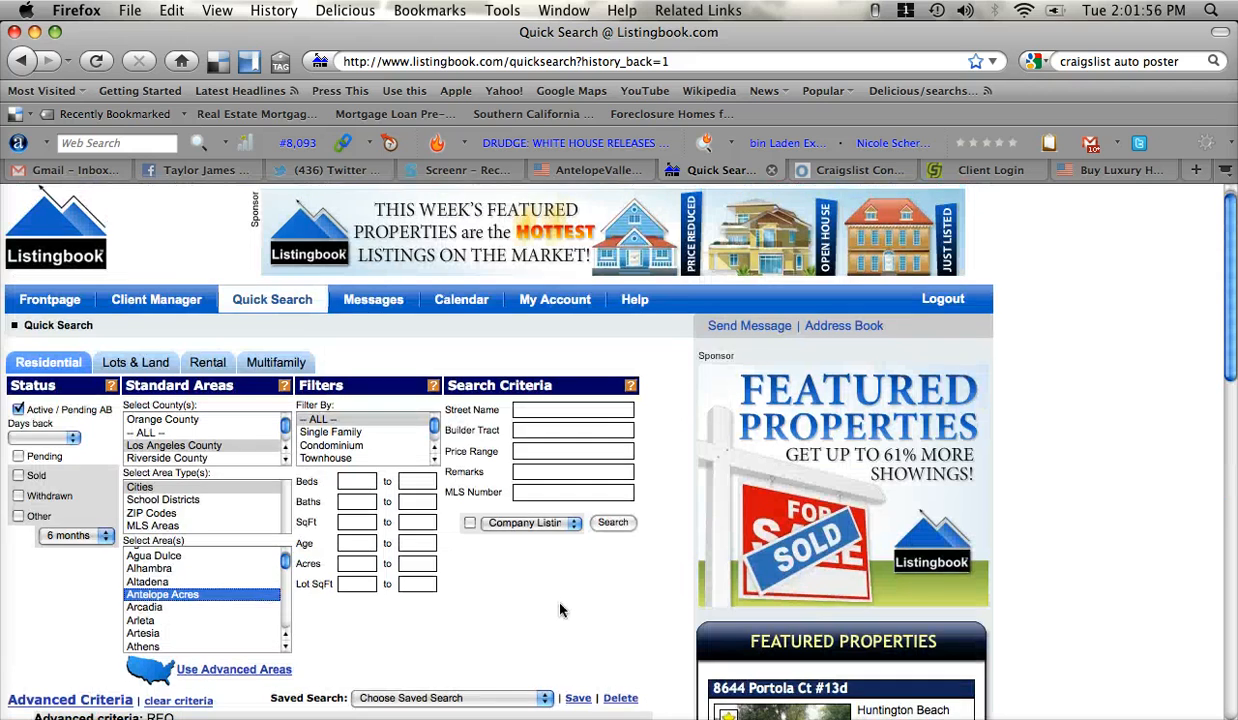
Search REO homes in the chosen cities and open page 4 of the 120 results
{"action": "left_click", "coordinate": [612, 522]}
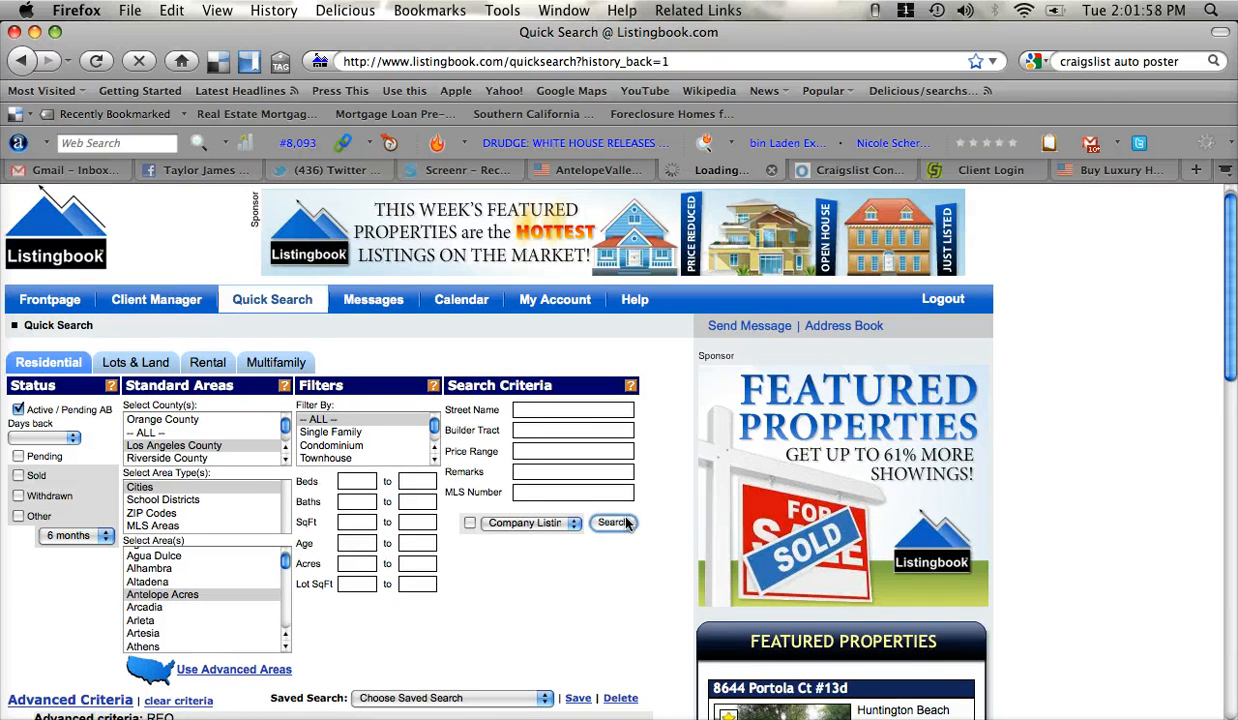
{"action": "left_click", "coordinate": [613, 522]}
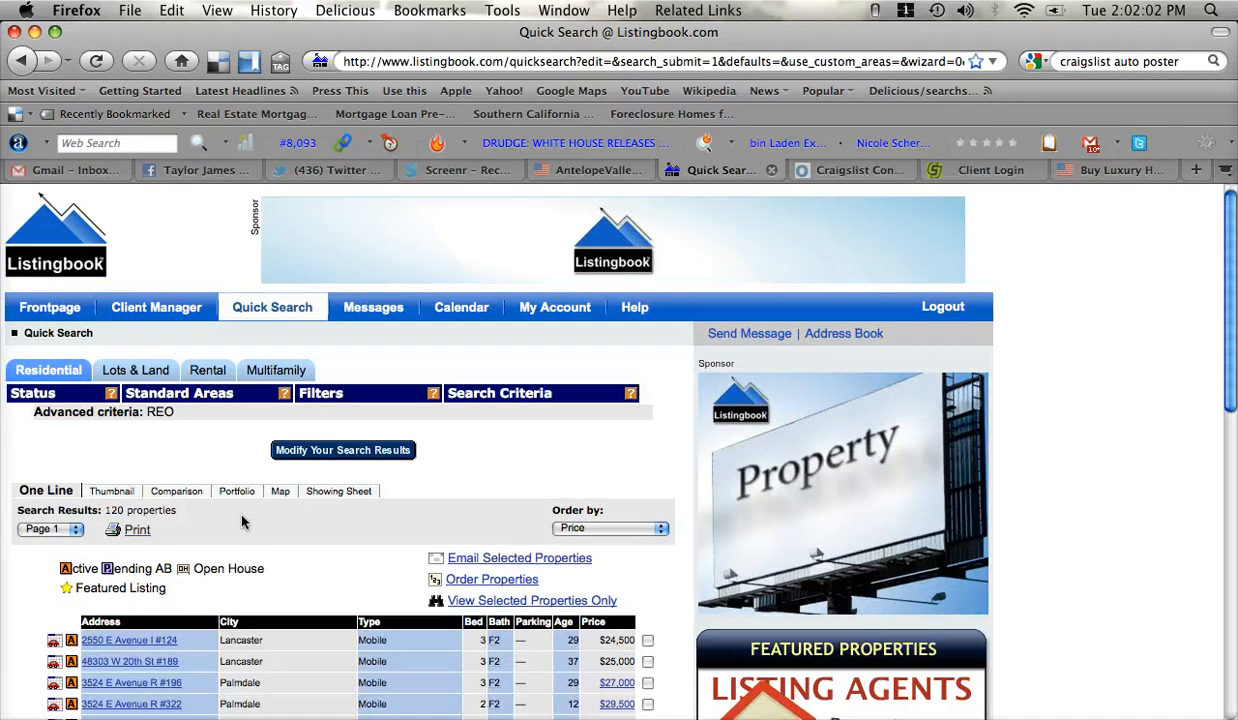
{"action": "scroll", "scroll_direction": "down", "scroll_amount": 3}
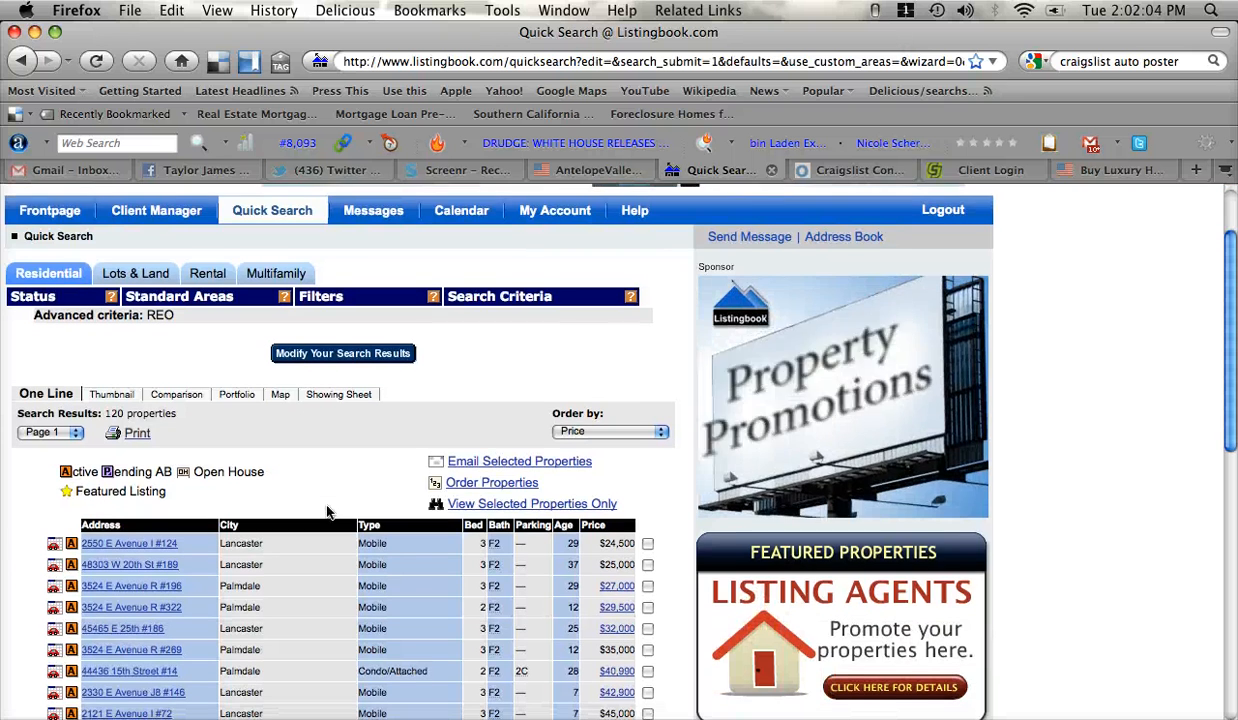
{"action": "scroll", "scroll_direction": "down", "scroll_amount": 3}
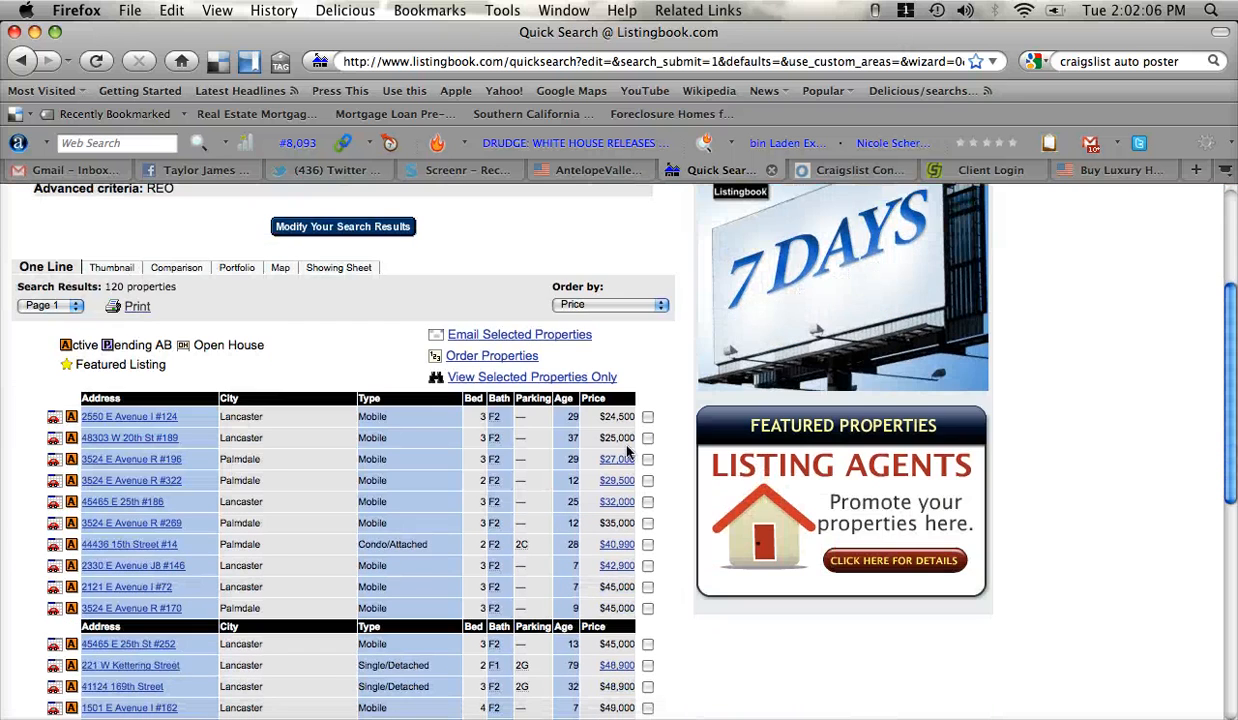
{"action": "scroll", "scroll_direction": "down", "scroll_amount": 3}
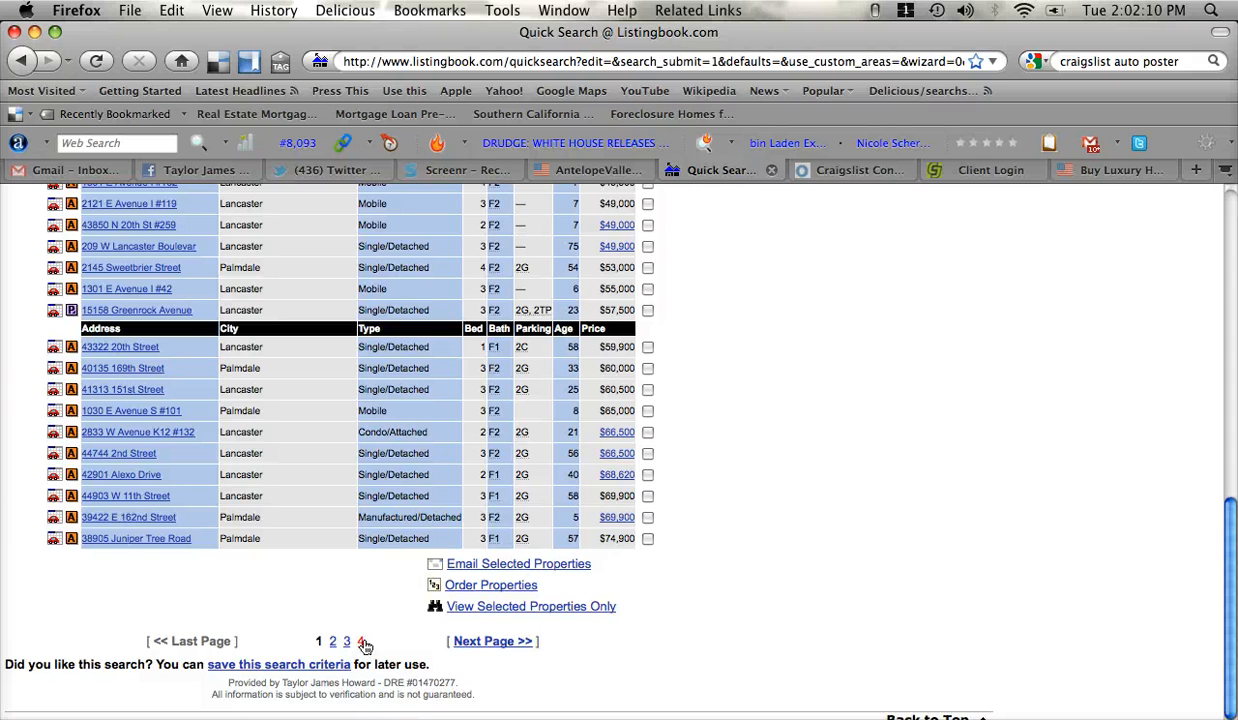
{"action": "left_click", "coordinate": [360, 641]}
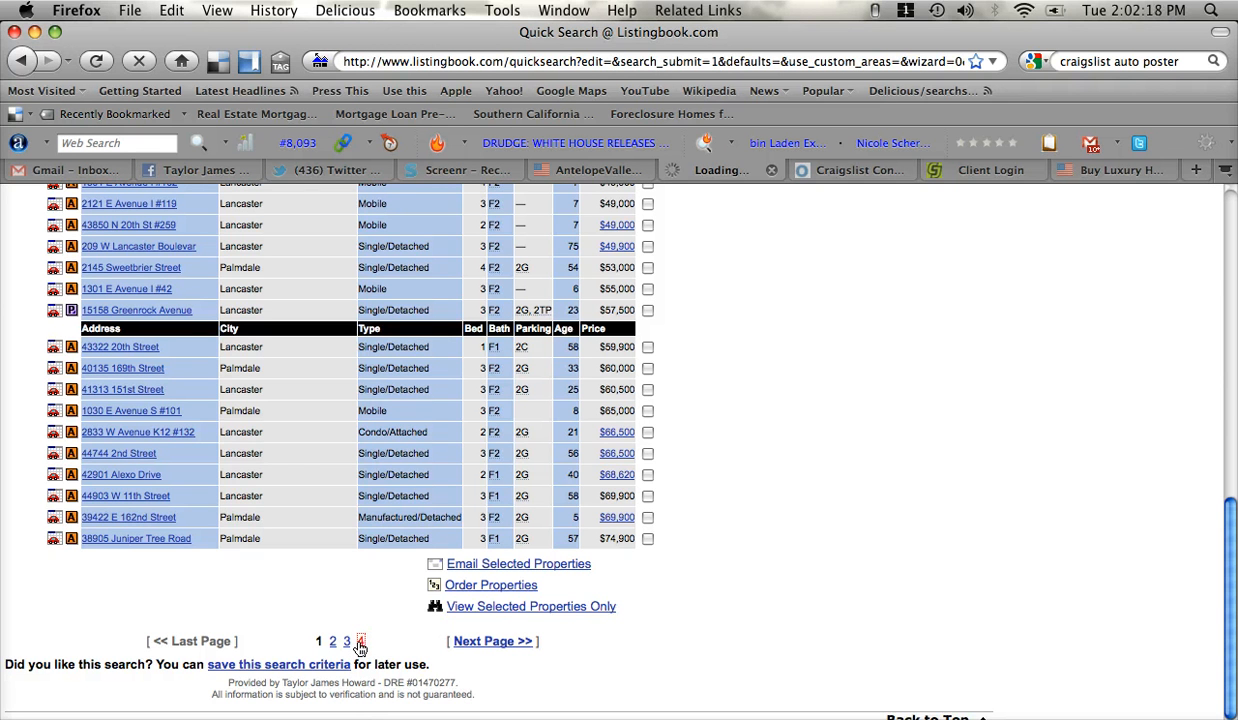
{"action": "left_click", "coordinate": [360, 641]}
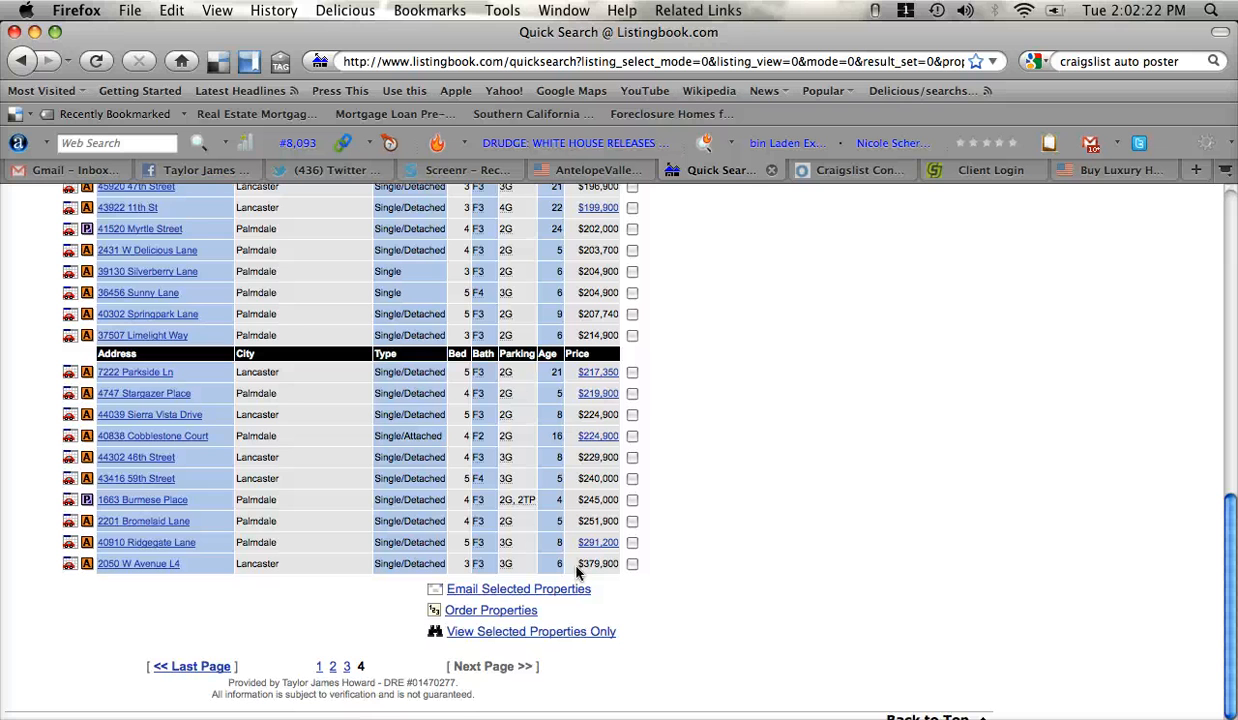
{"action": "mouse_move", "coordinate": [138, 563]}
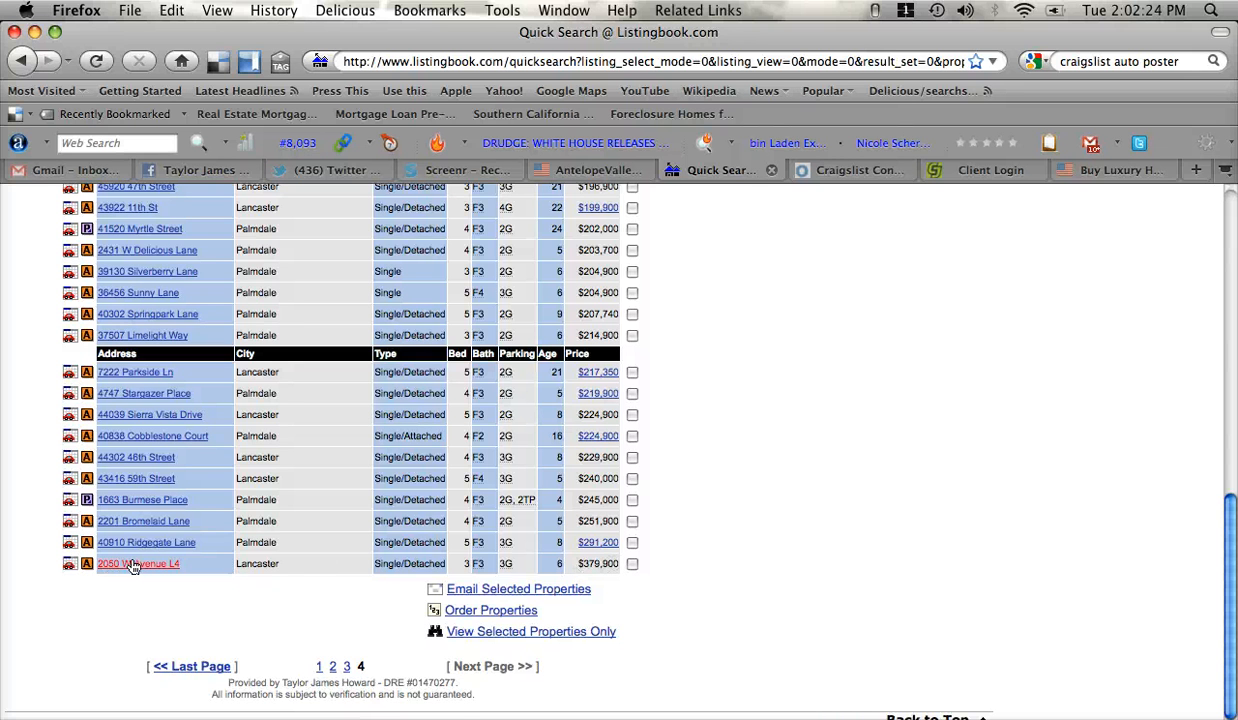
Open the 2050 W Avenue L4 listing and scroll through its 7-photo gallery
{"action": "left_click", "coordinate": [138, 563]}
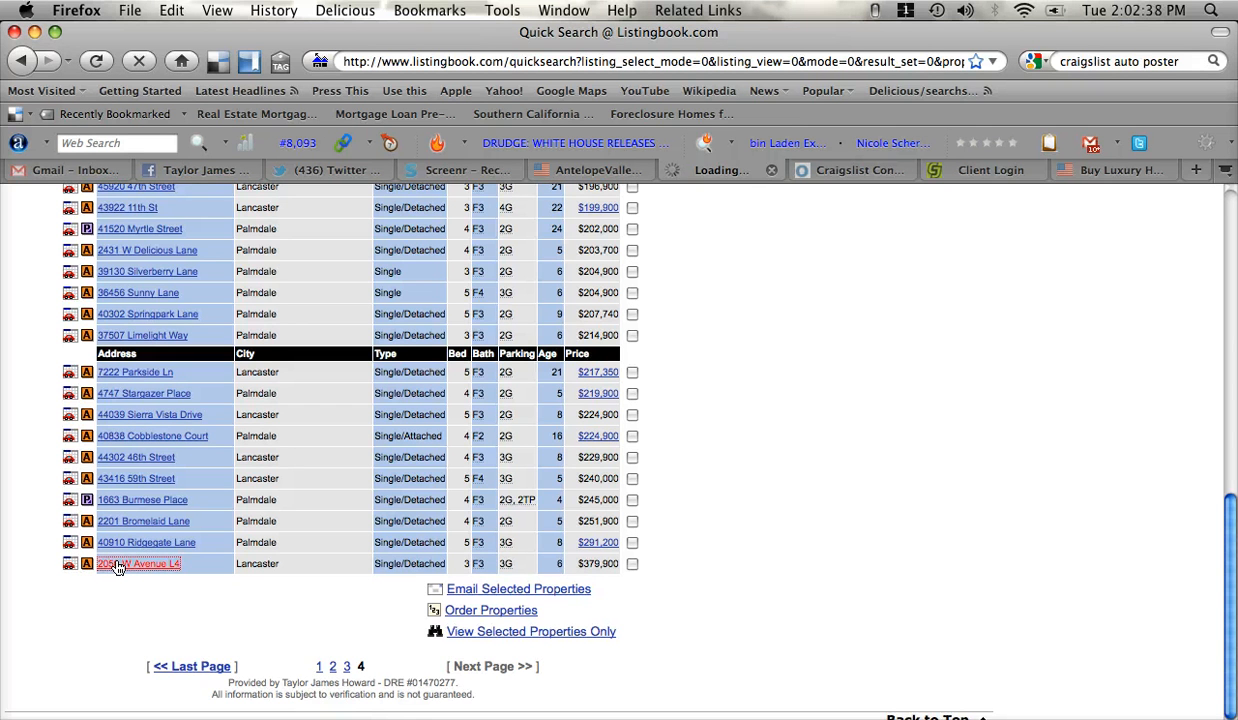
{"action": "left_click", "coordinate": [139, 563]}
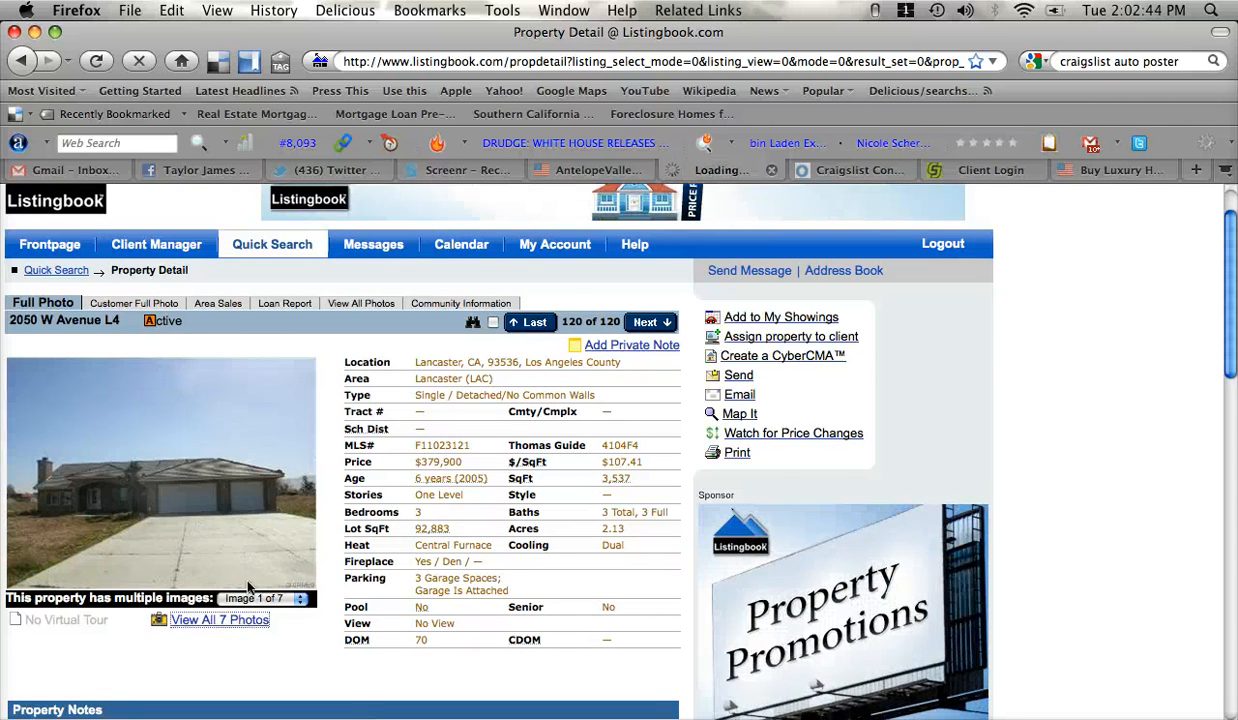
{"action": "left_click", "coordinate": [361, 303]}
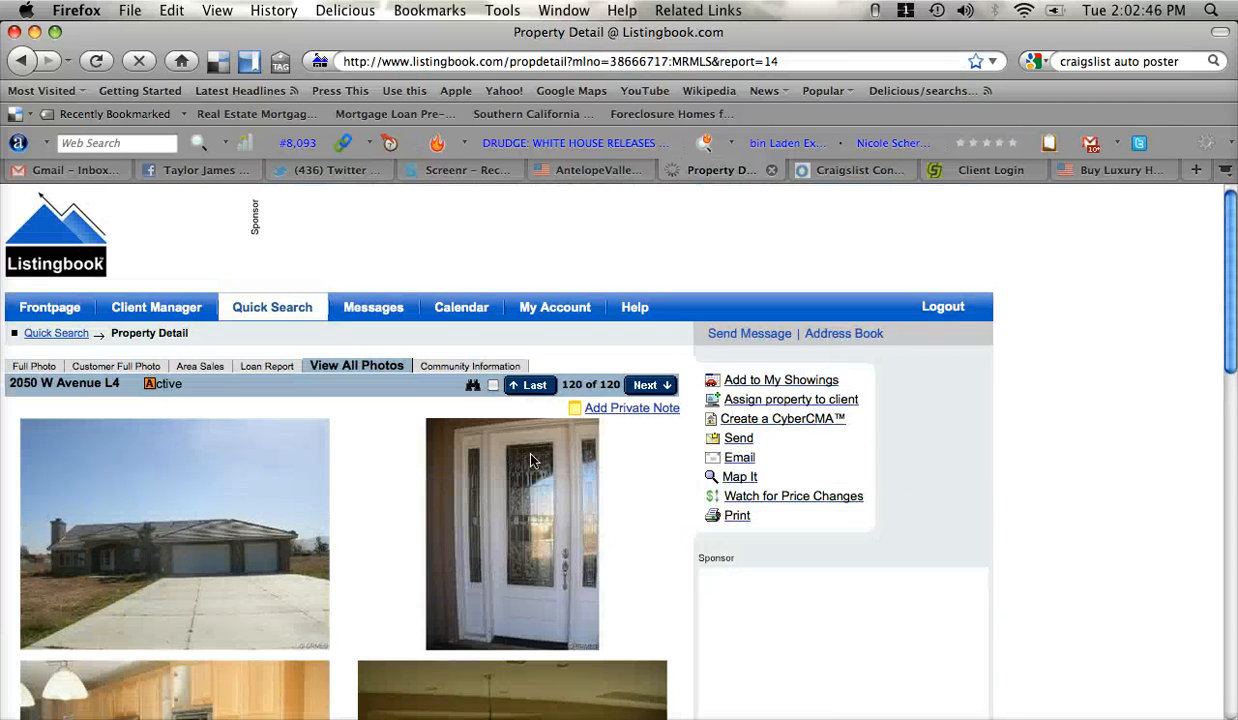
{"action": "scroll", "scroll_direction": "down", "scroll_amount": 3}
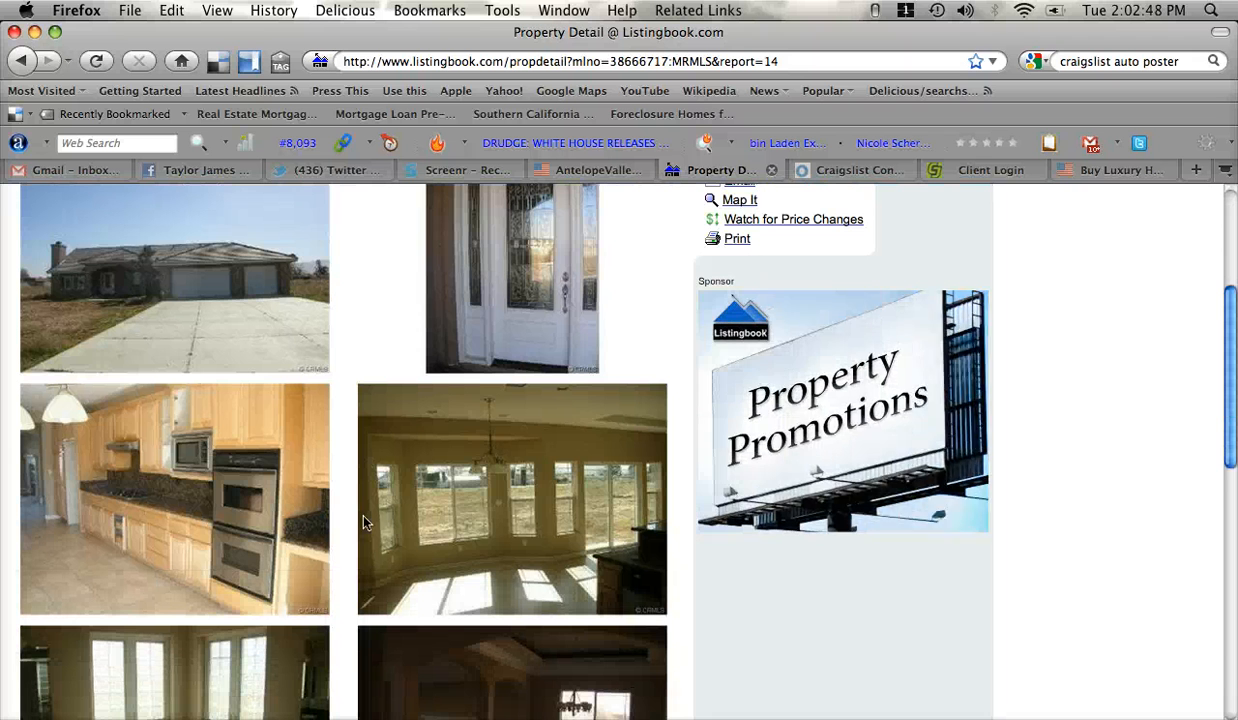
{"action": "scroll", "scroll_direction": "down", "scroll_amount": 3}
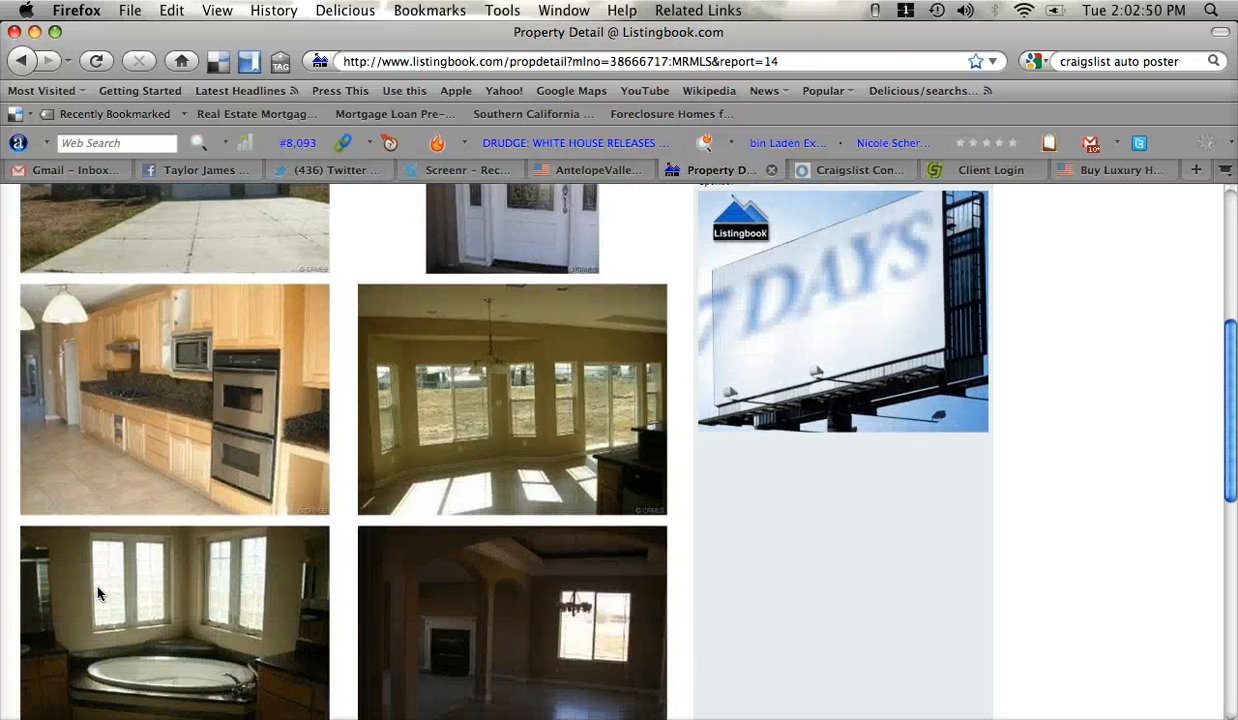
{"action": "scroll", "scroll_direction": "down", "scroll_amount": 3}
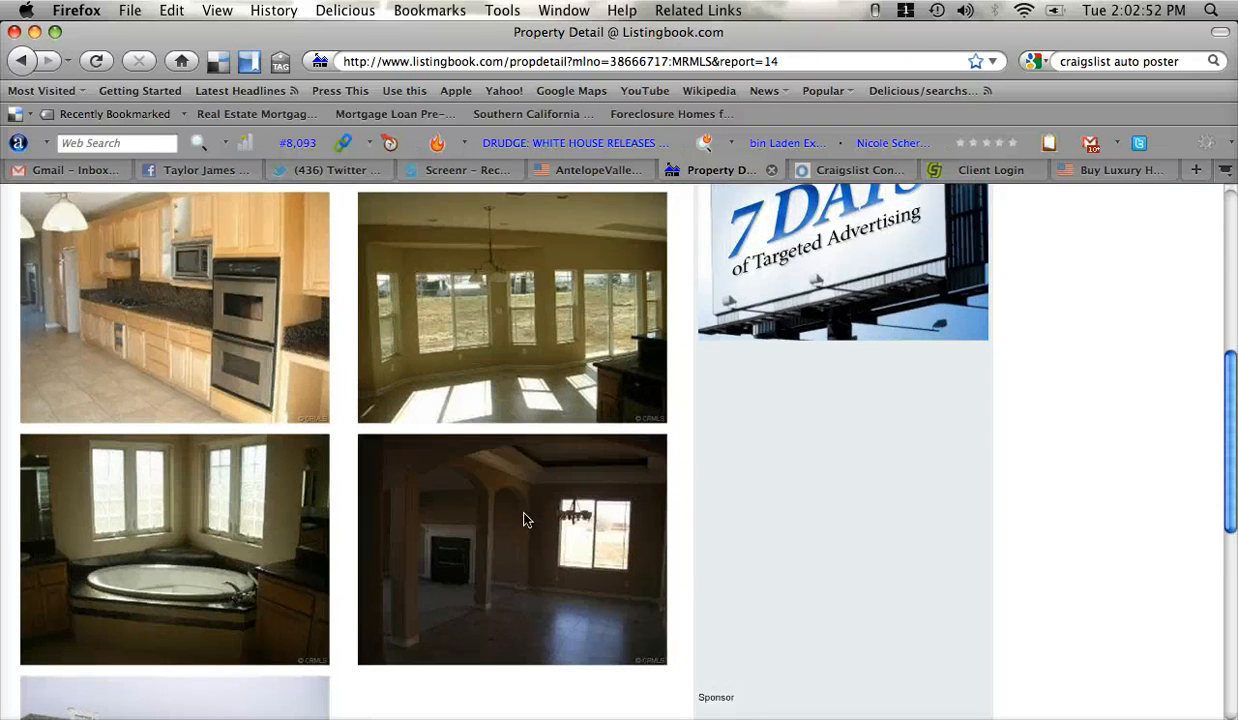
{"action": "scroll", "scroll_direction": "down", "scroll_amount": 3}
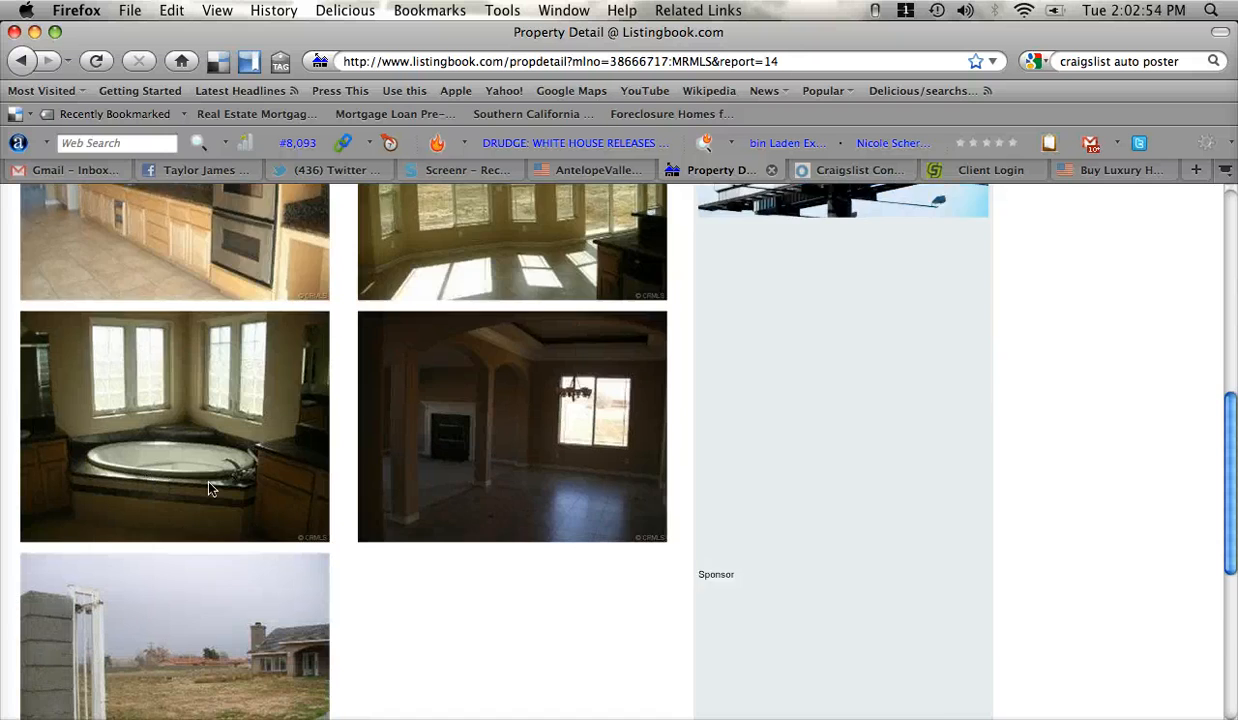
{"action": "scroll", "scroll_direction": "down", "scroll_amount": 3}
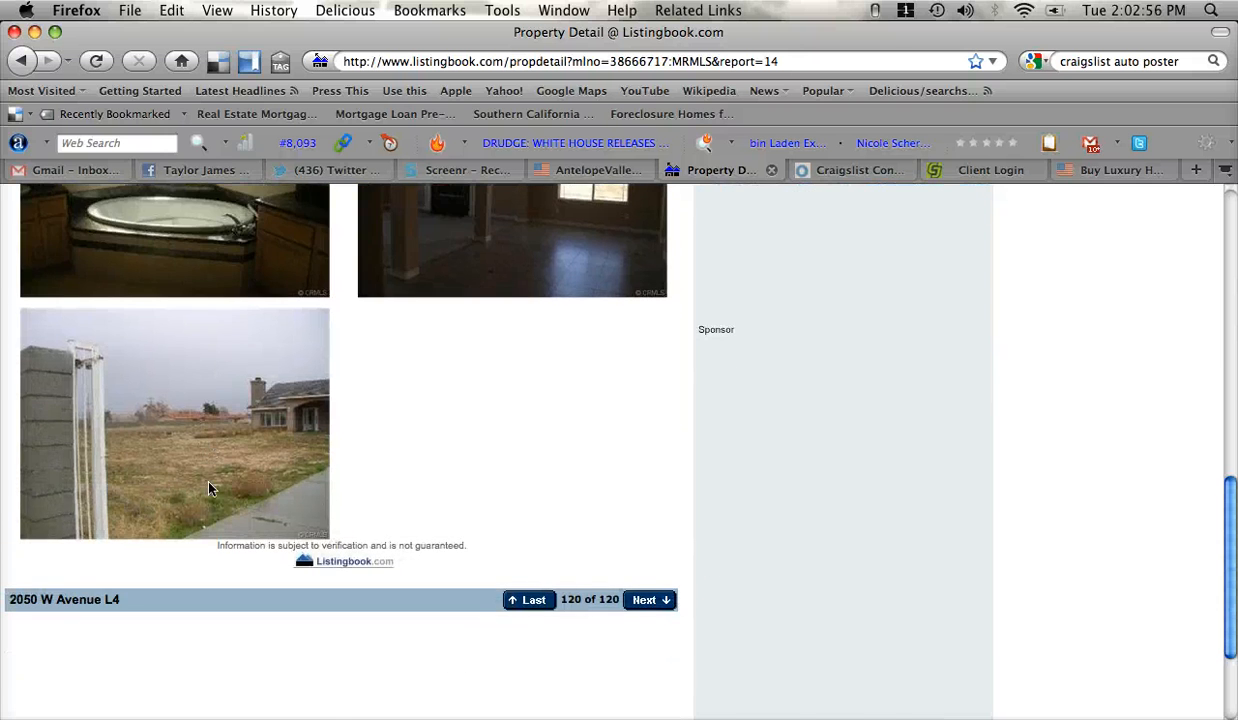
{"action": "scroll", "scroll_direction": "up", "scroll_amount": 3}
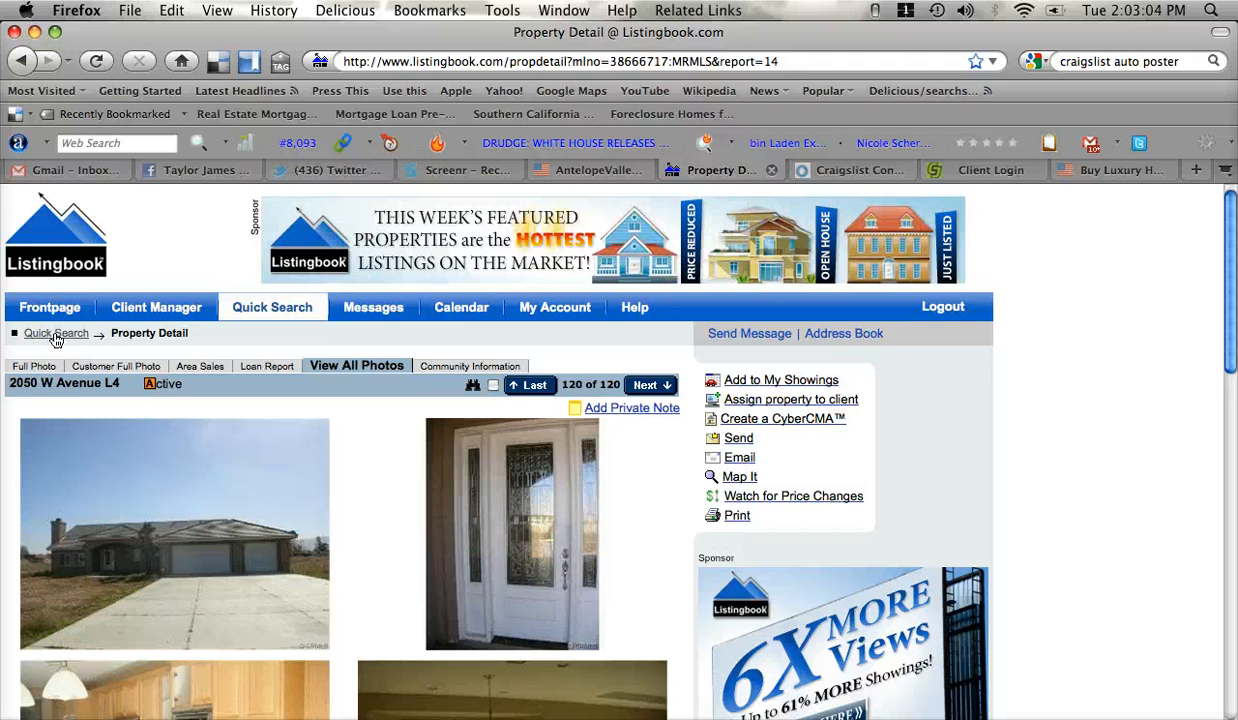
Return to the REO results via the Quick Search breadcrumb and show page 1
{"action": "left_click", "coordinate": [22, 61]}
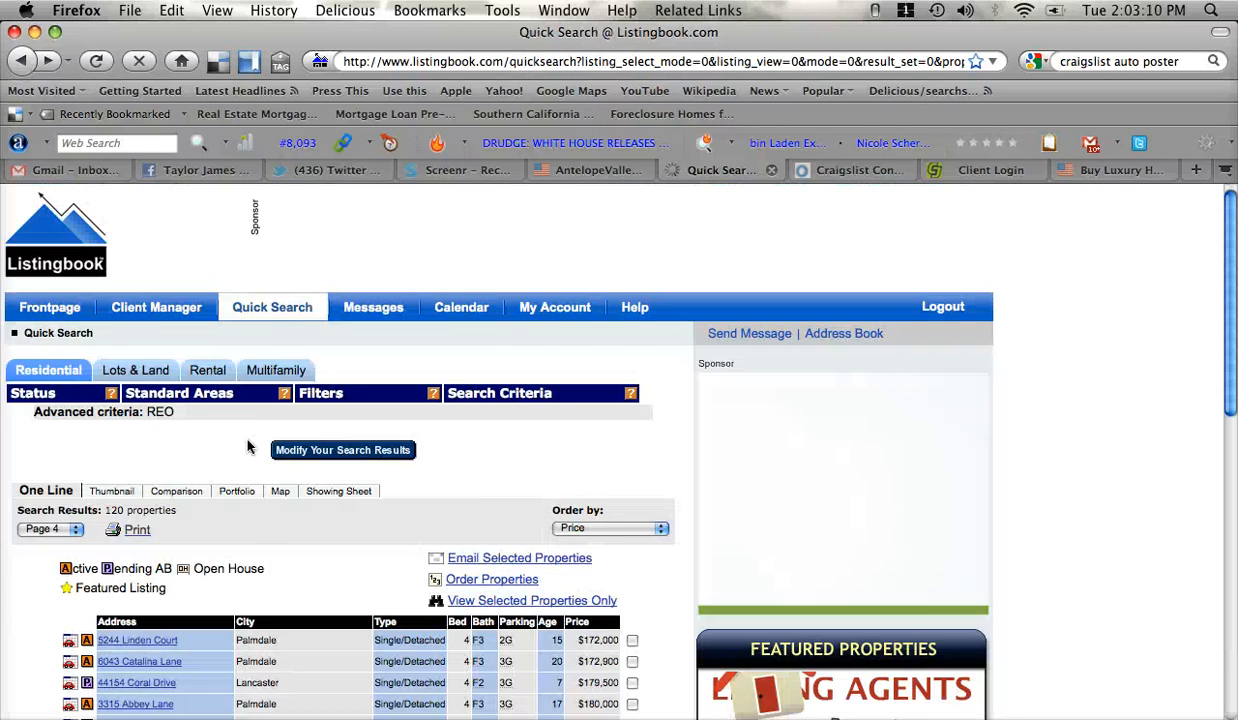
{"action": "scroll", "scroll_direction": "down", "scroll_amount": 3}
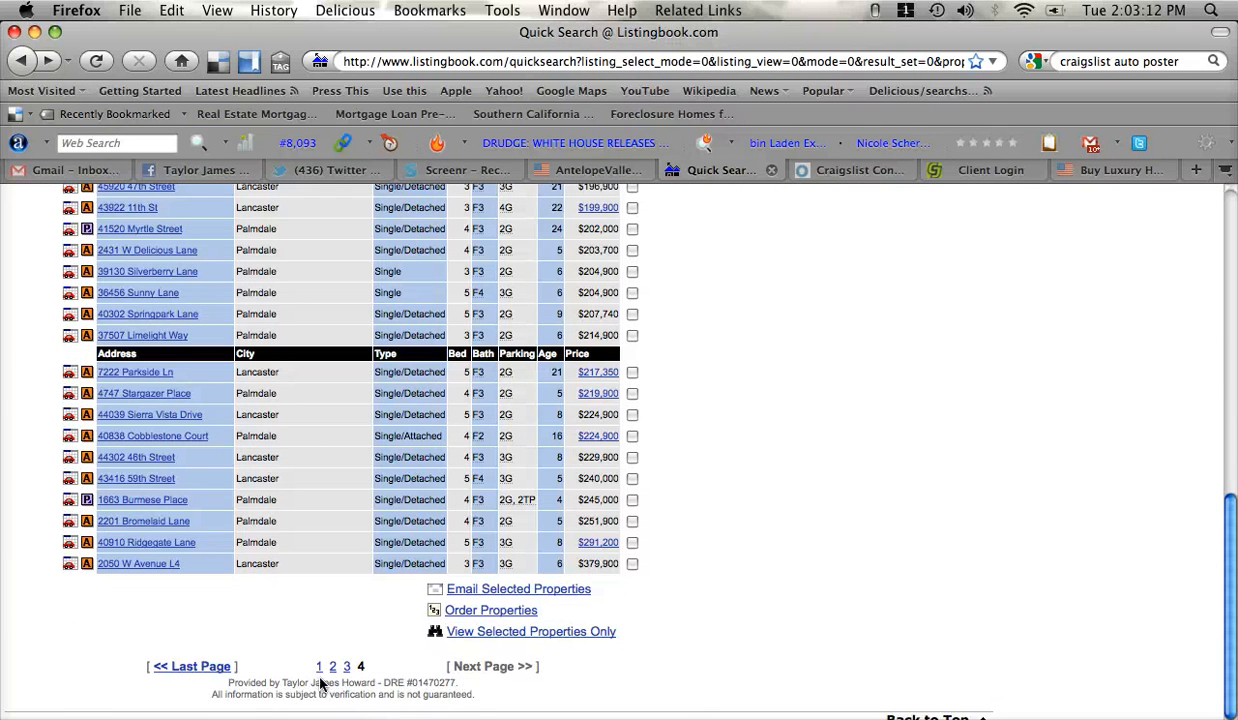
{"action": "left_click", "coordinate": [332, 666]}
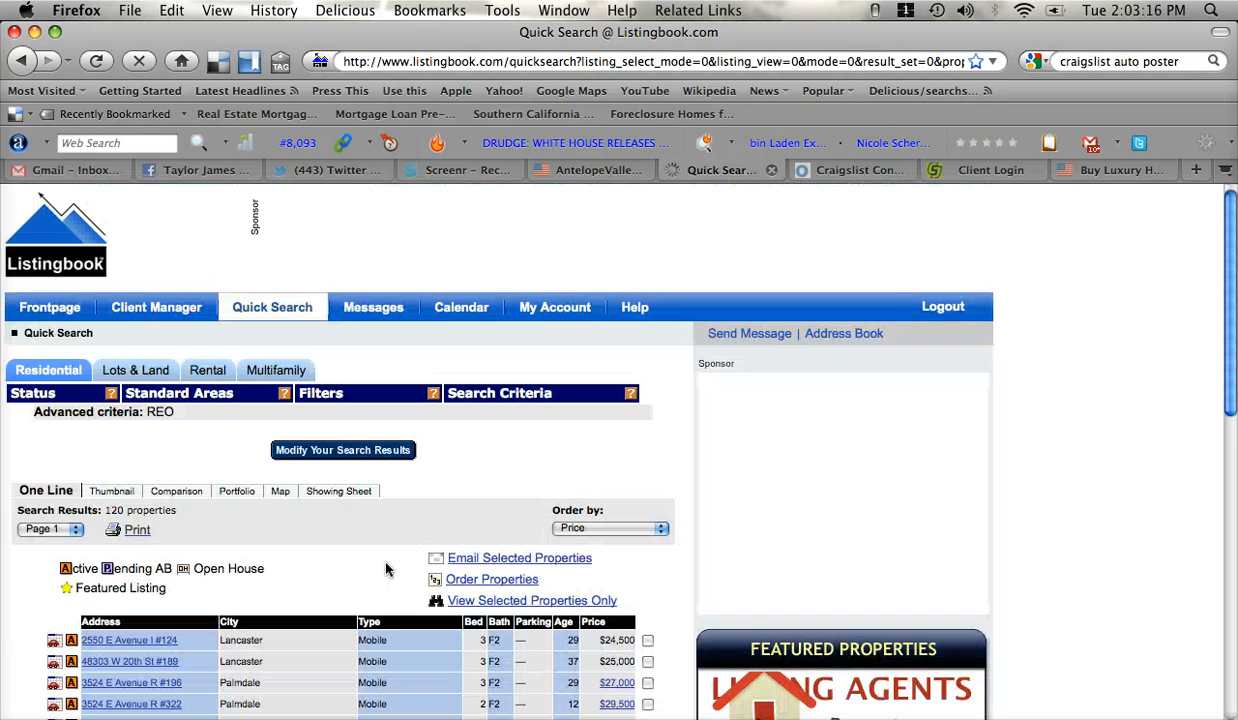
{"action": "scroll", "scroll_direction": "down", "scroll_amount": 3}
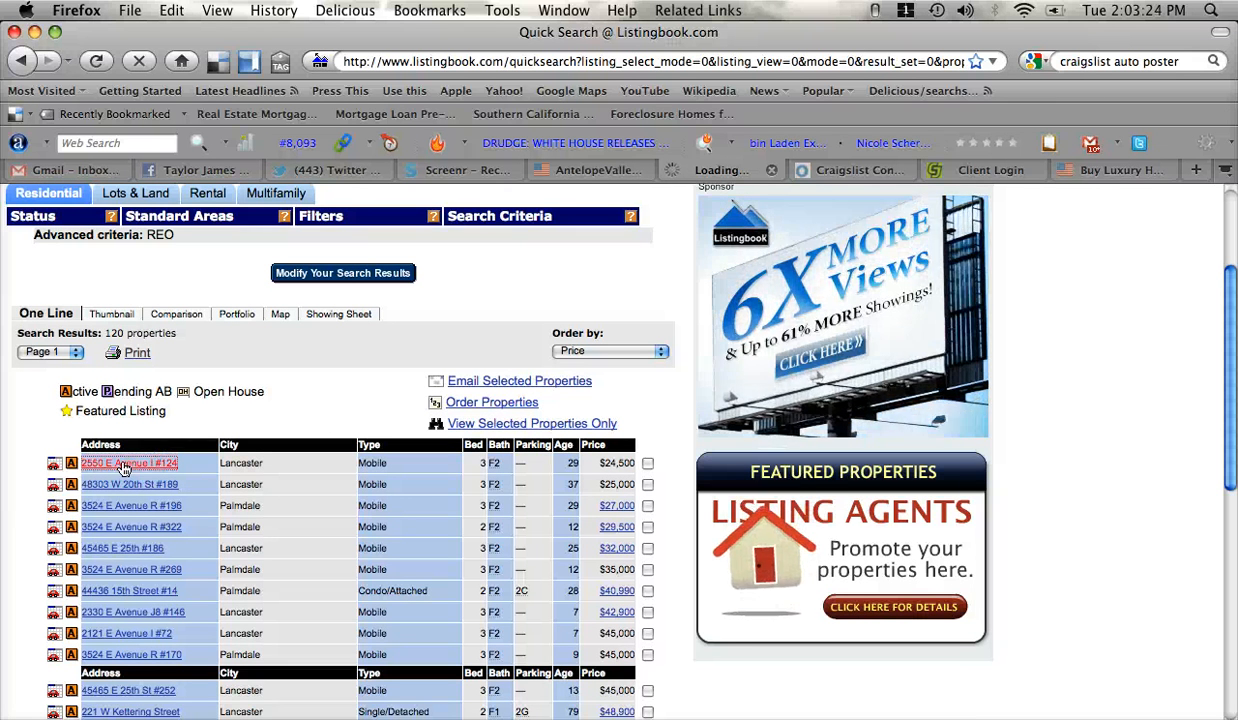
{"action": "mouse_move", "coordinate": [293, 430]}
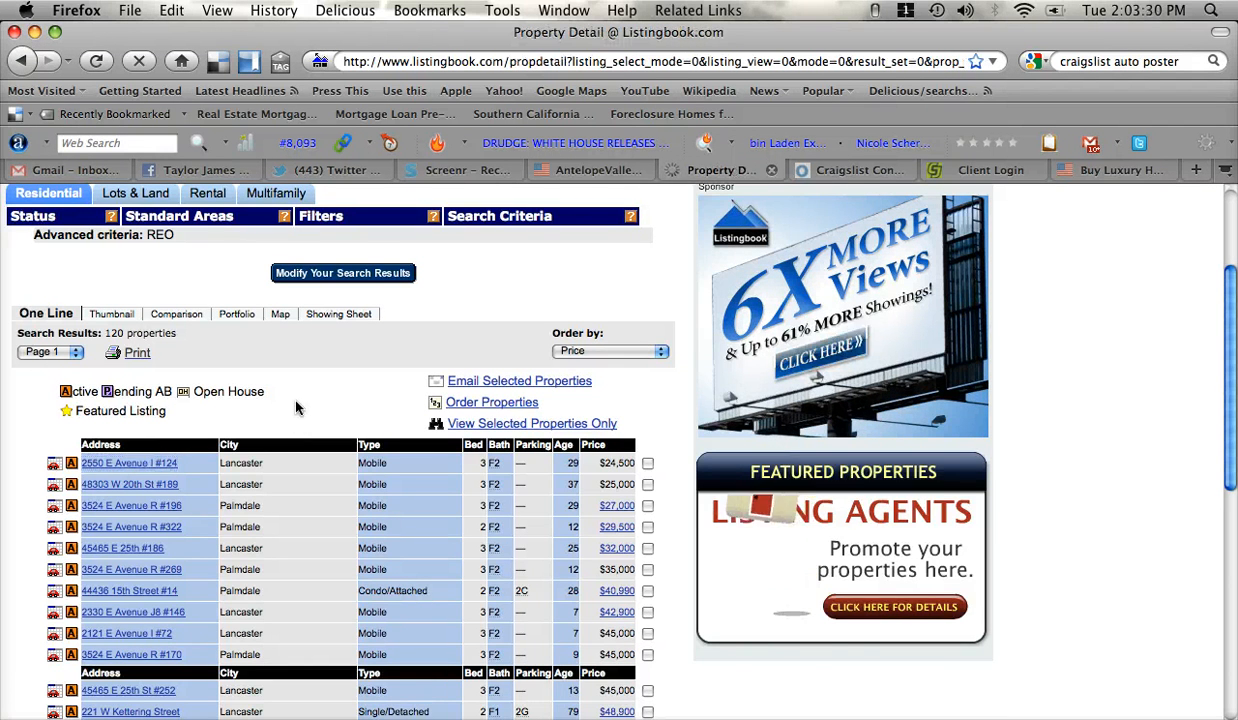
{"action": "left_click", "coordinate": [129, 462]}
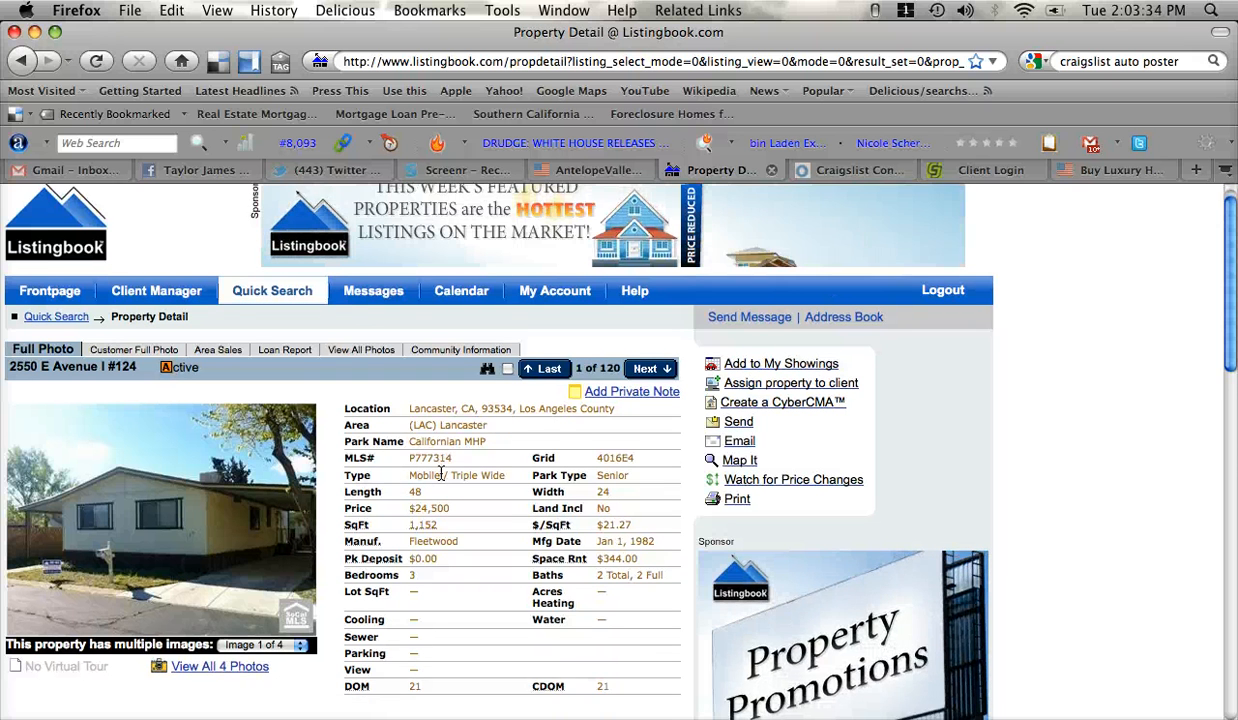
{"action": "scroll", "scroll_direction": "down", "scroll_amount": 3}
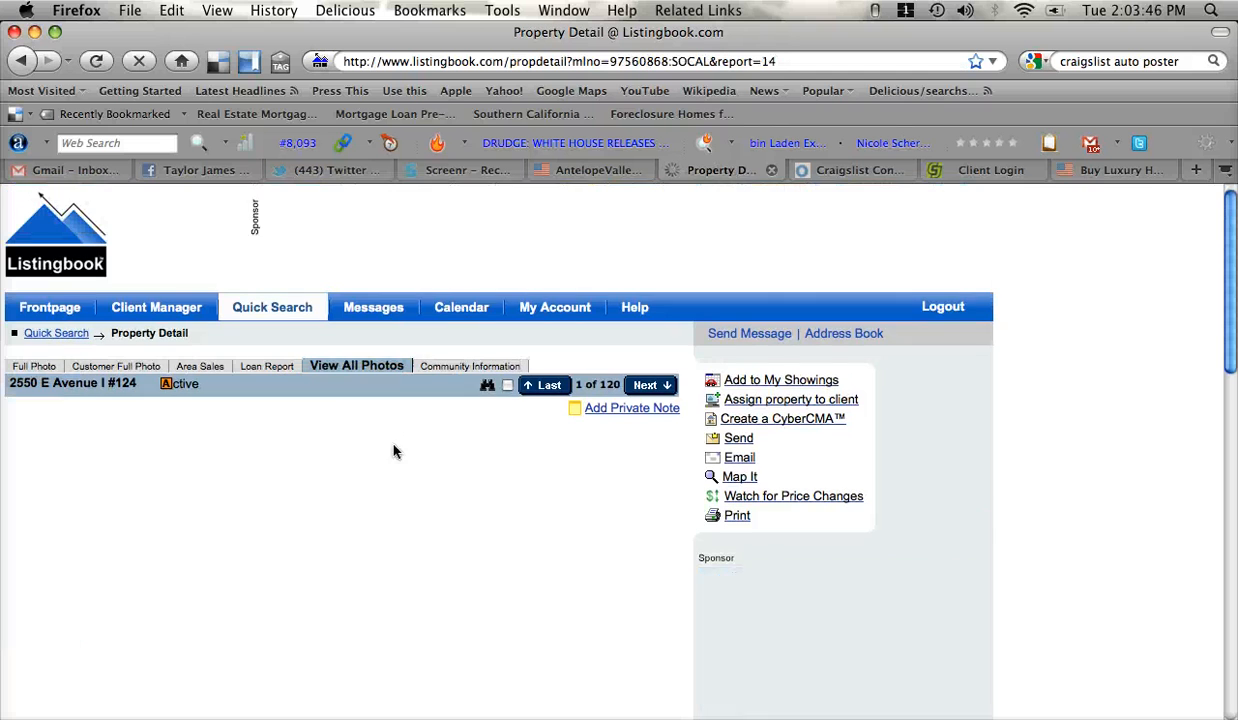
{"action": "left_click", "coordinate": [356, 365]}
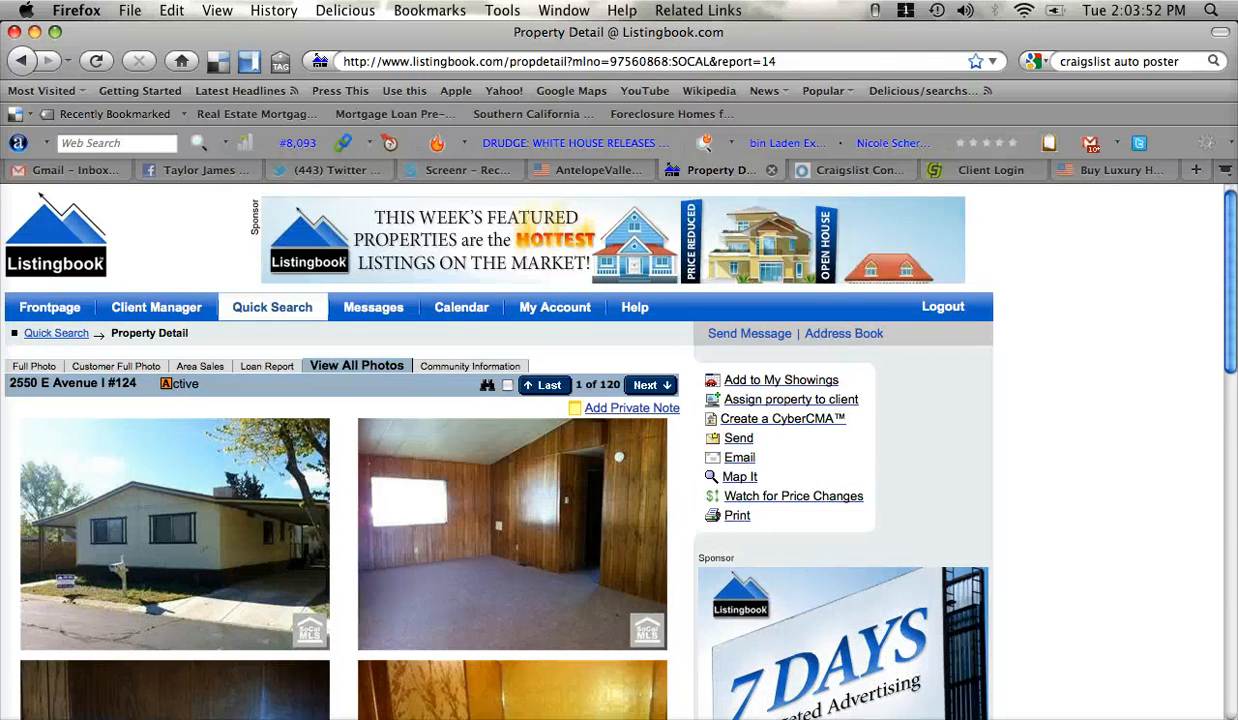
{"action": "left_click", "coordinate": [22, 61]}
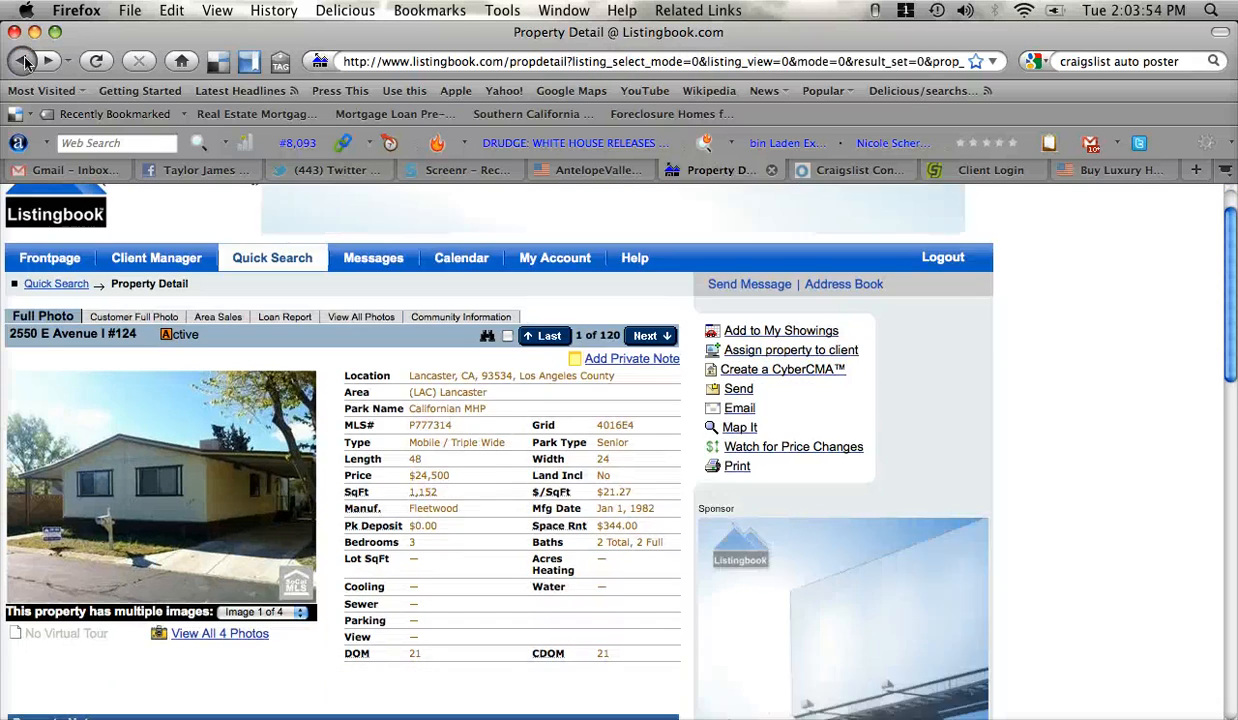
{"action": "left_click", "coordinate": [22, 61]}
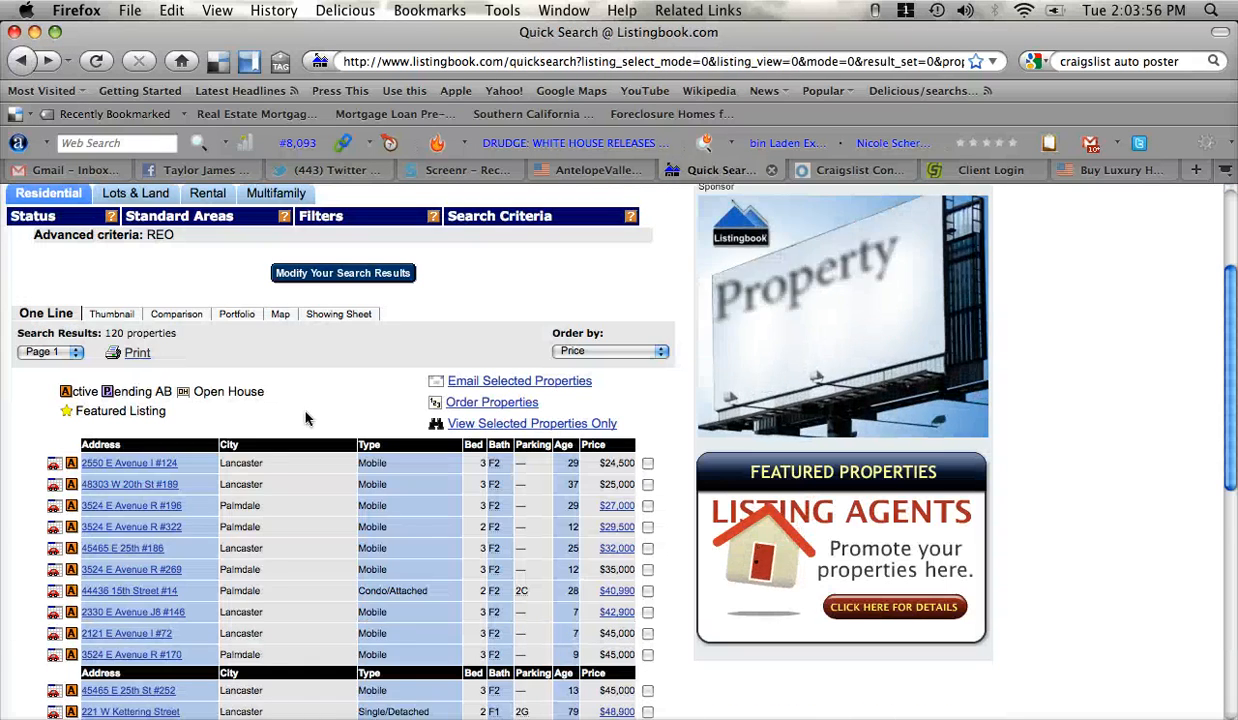
{"action": "left_click", "coordinate": [585, 169]}
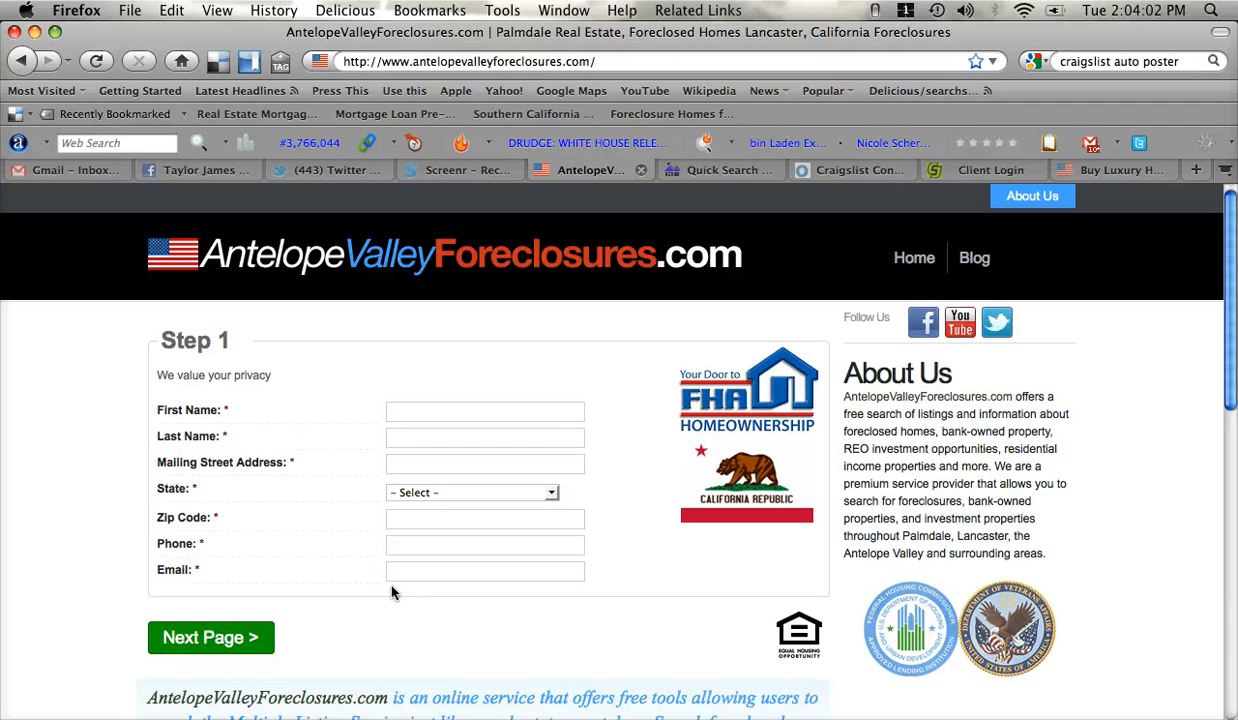
{"action": "mouse_move", "coordinate": [336, 430]}
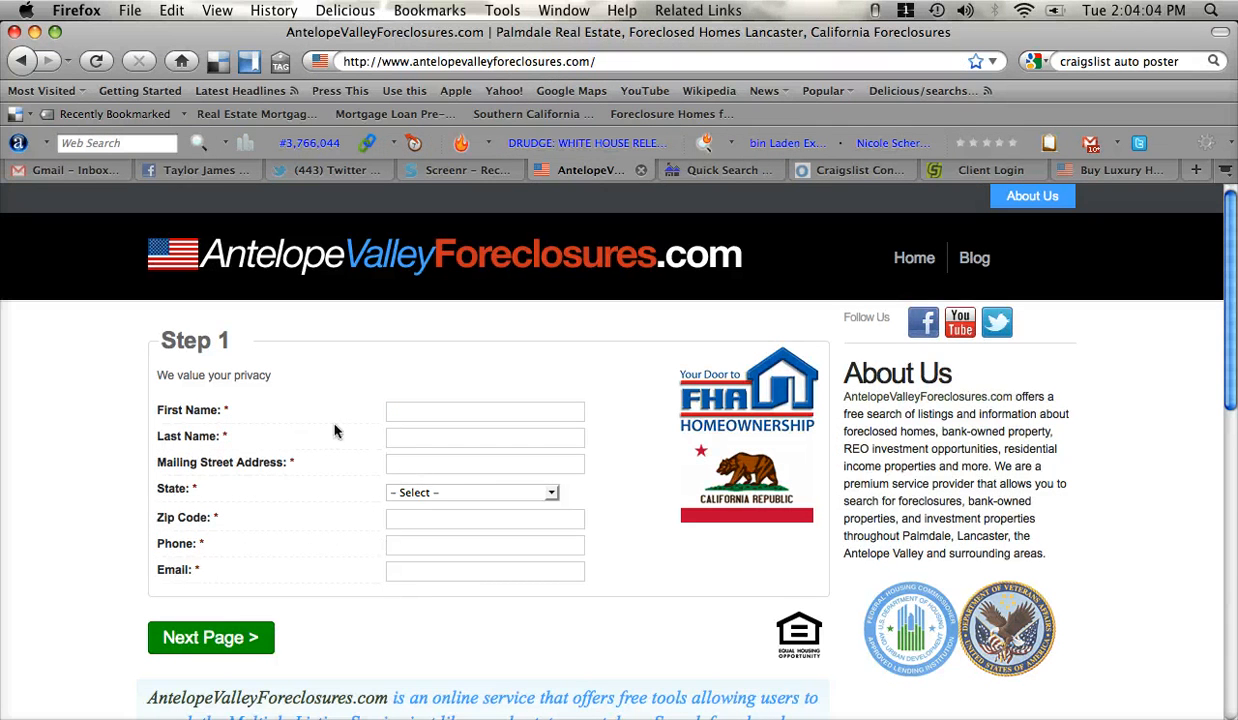